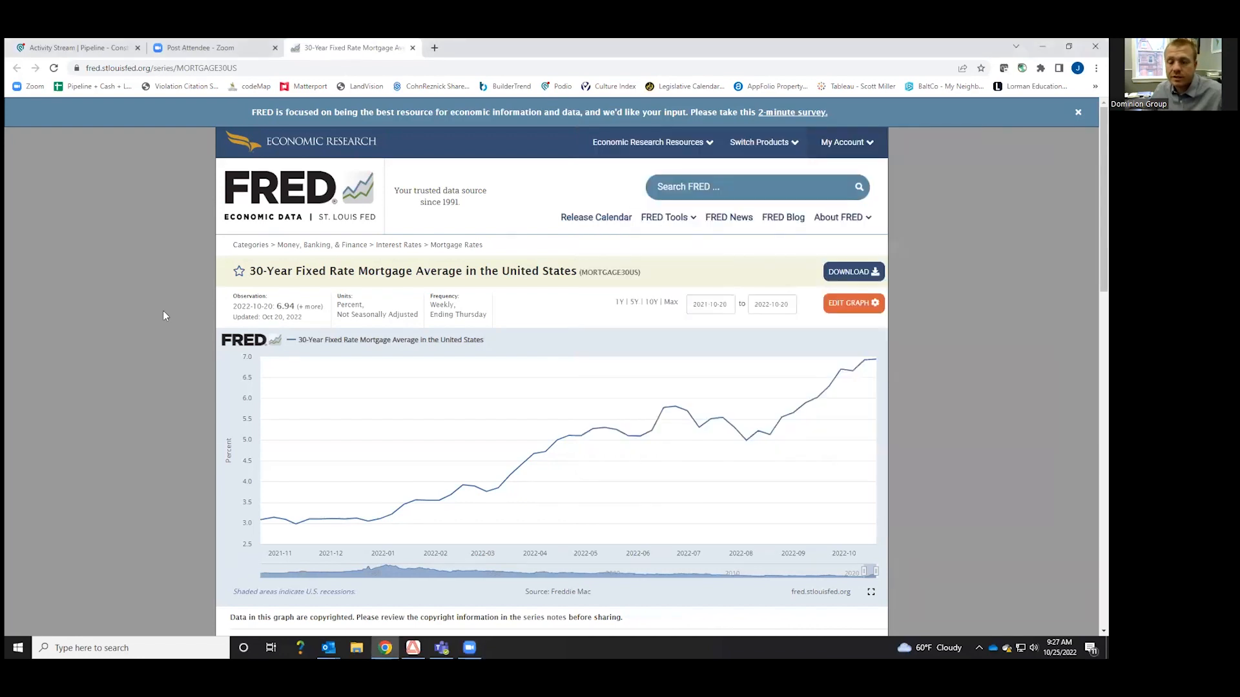
mouse_move(210, 291)
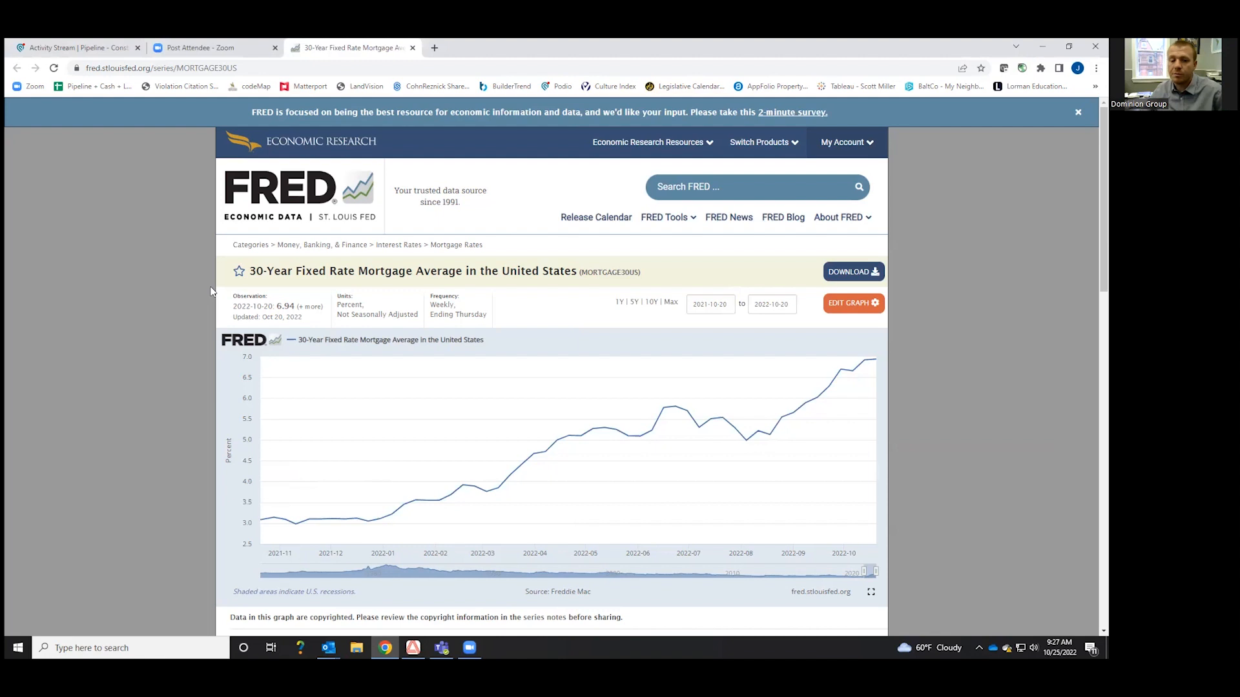
mouse_move(294, 518)
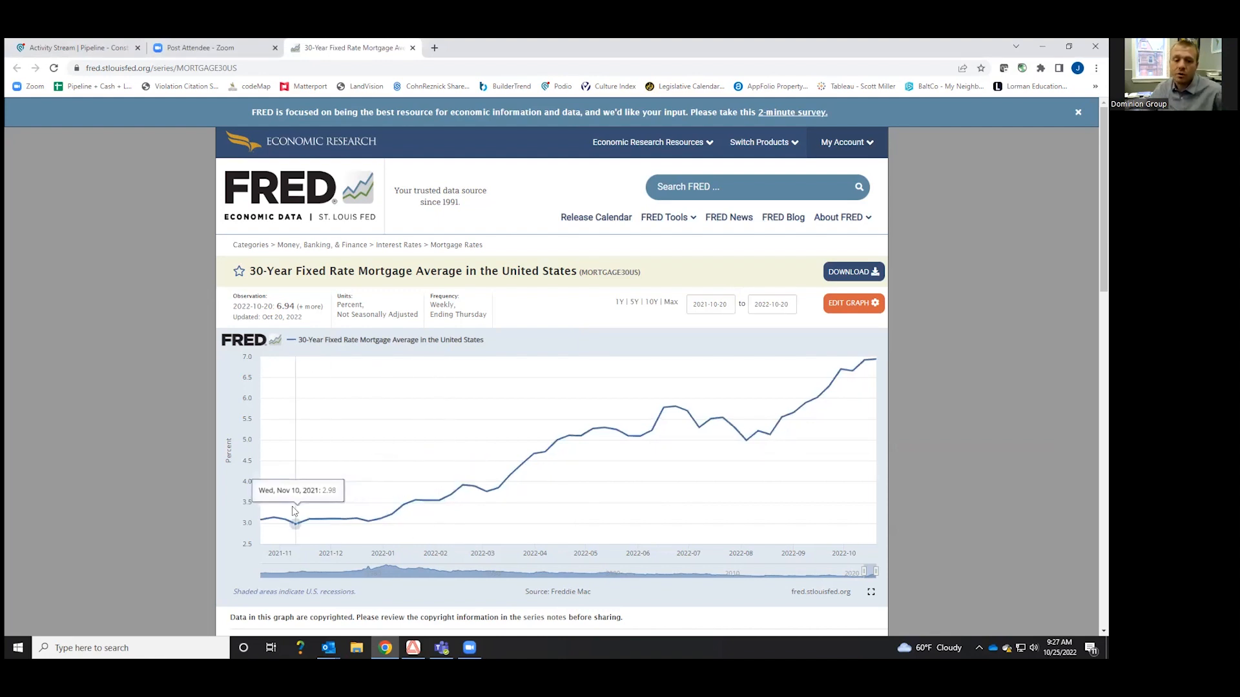
mouse_move(877, 372)
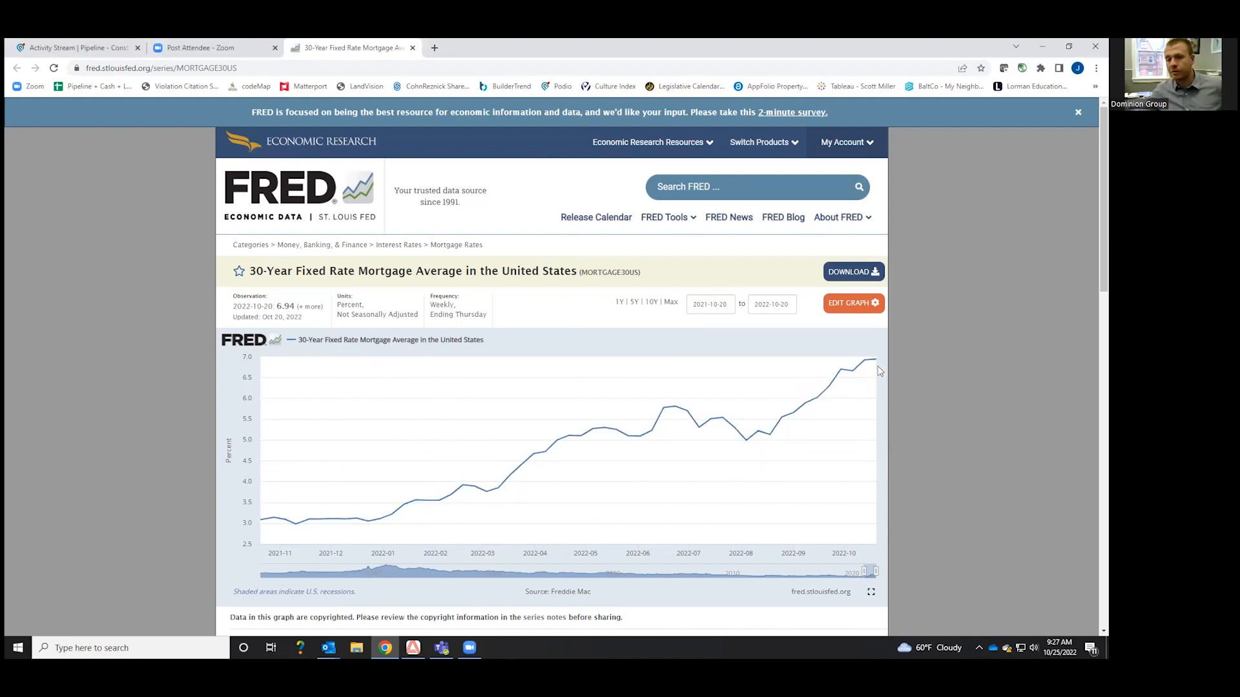
mouse_move(852, 370)
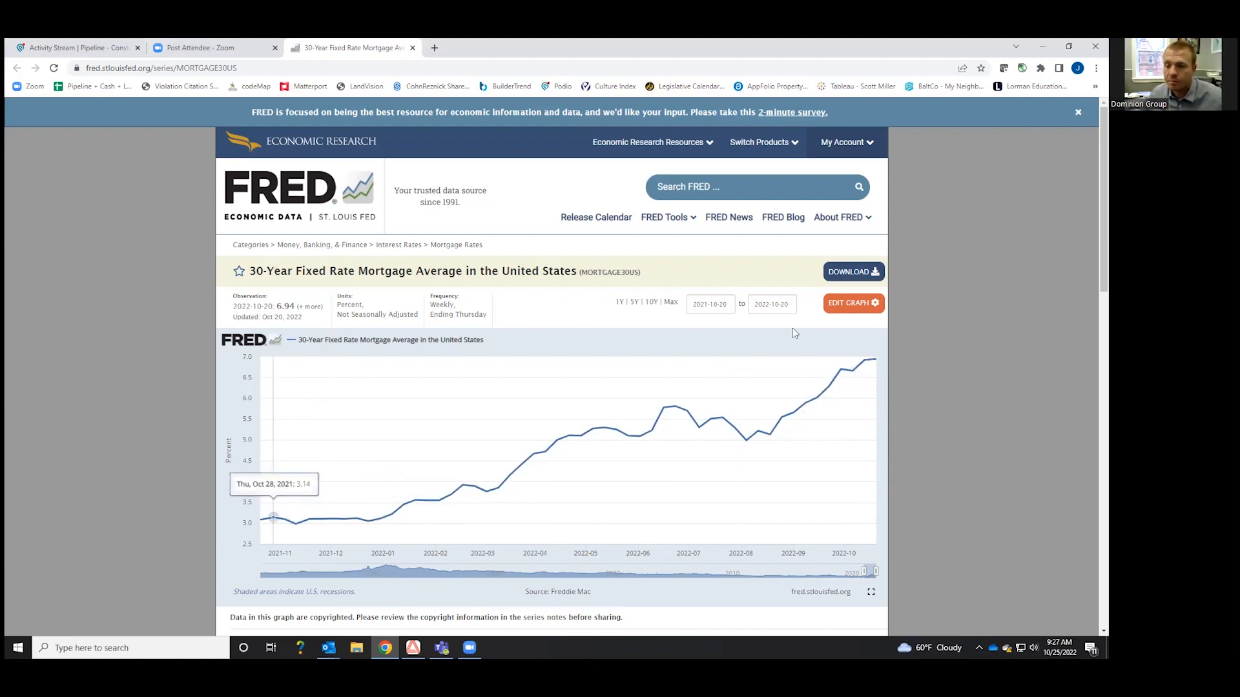
mouse_move(875, 363)
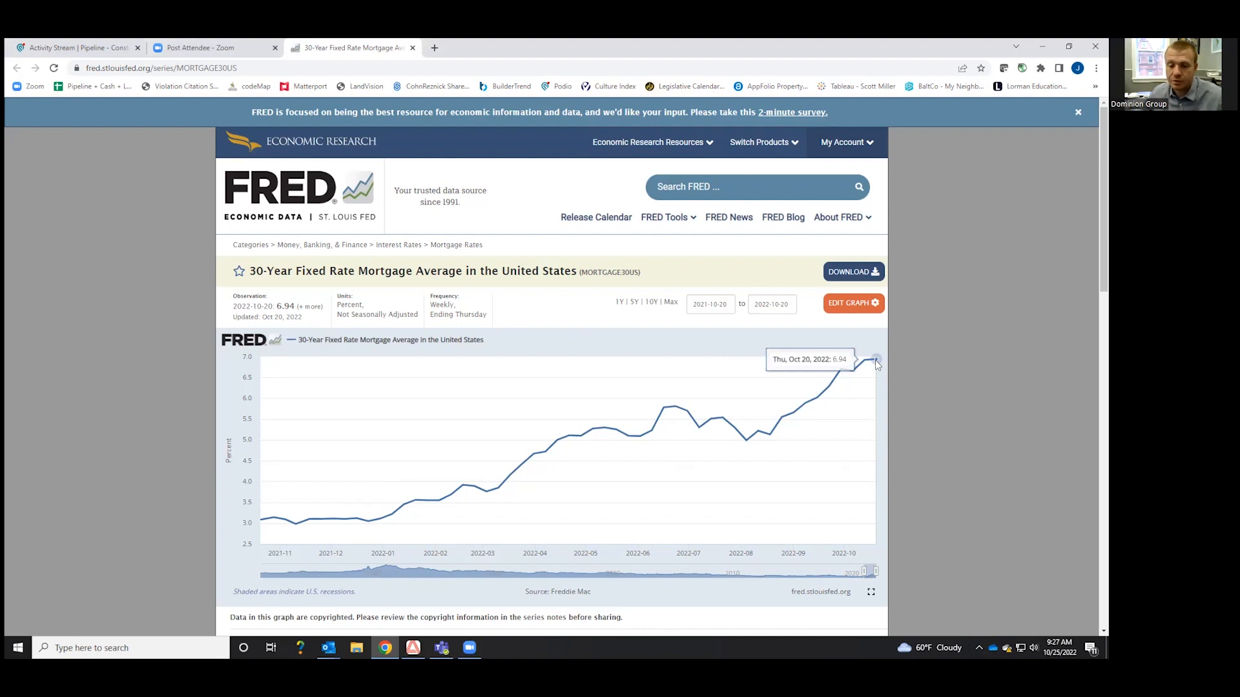
- Leave the FRED 30-year mortgage chart and bring up the open-windows switcher
key("alt+tab")
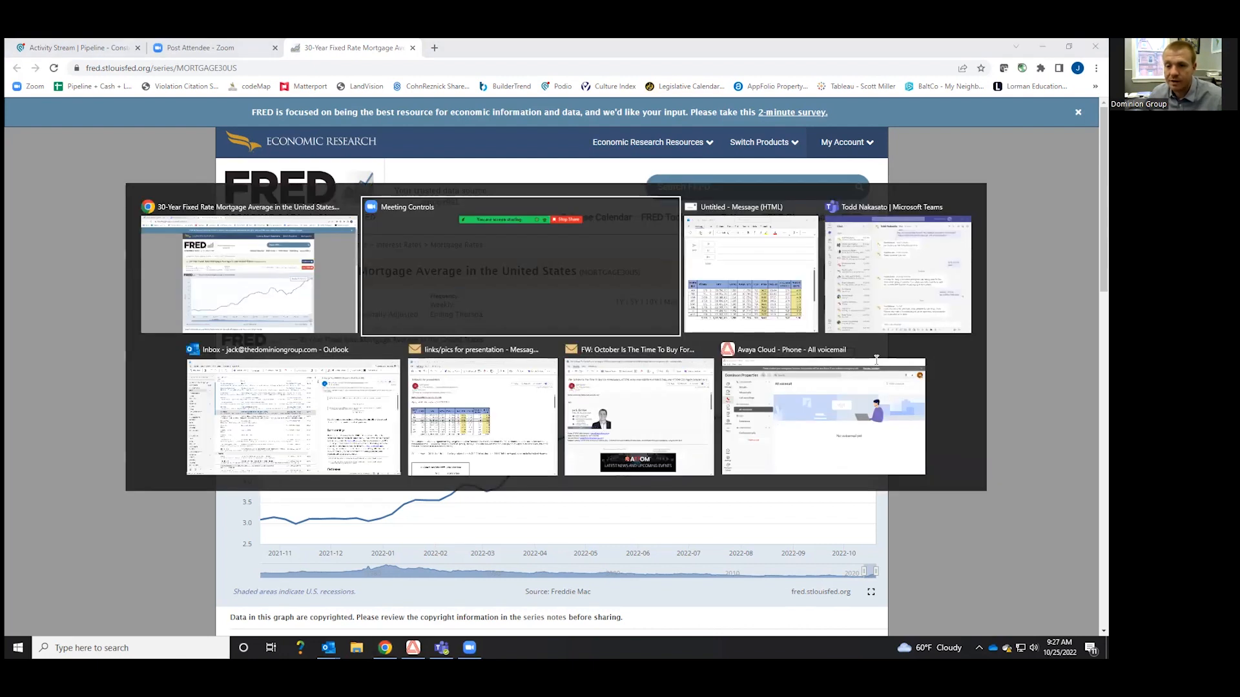
- Switch to the Untitled Outlook draft holding the loan pool table
left_click(749, 273)
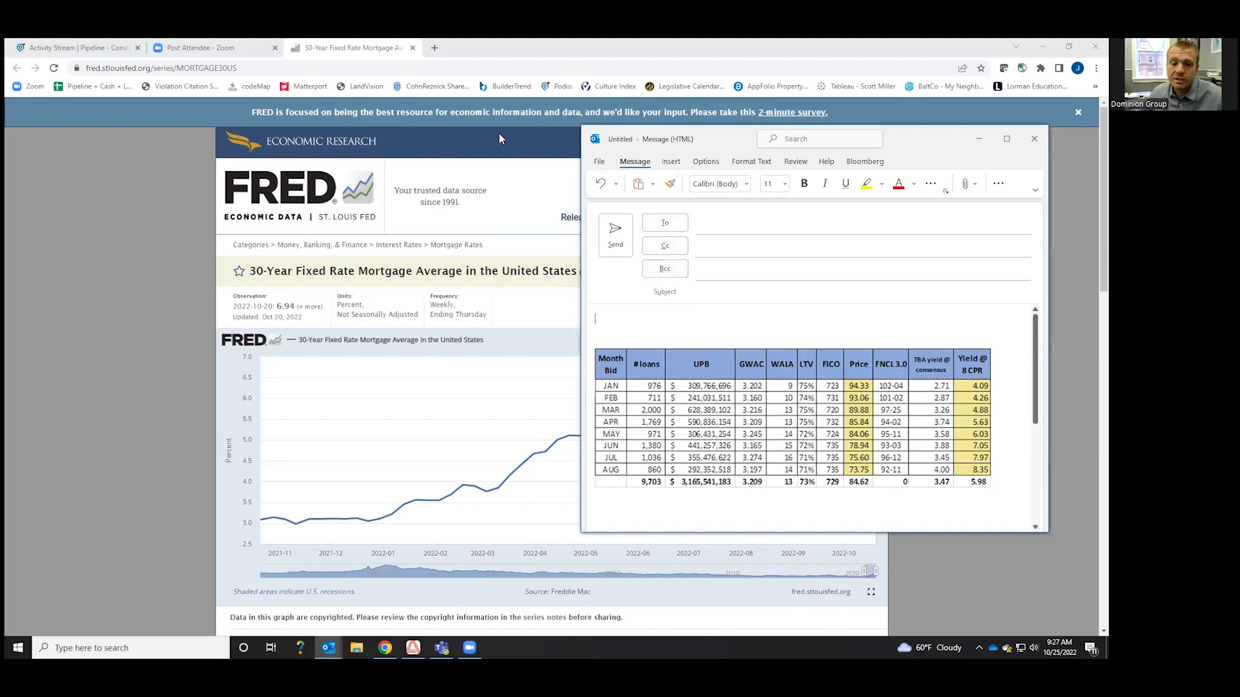
mouse_move(343, 123)
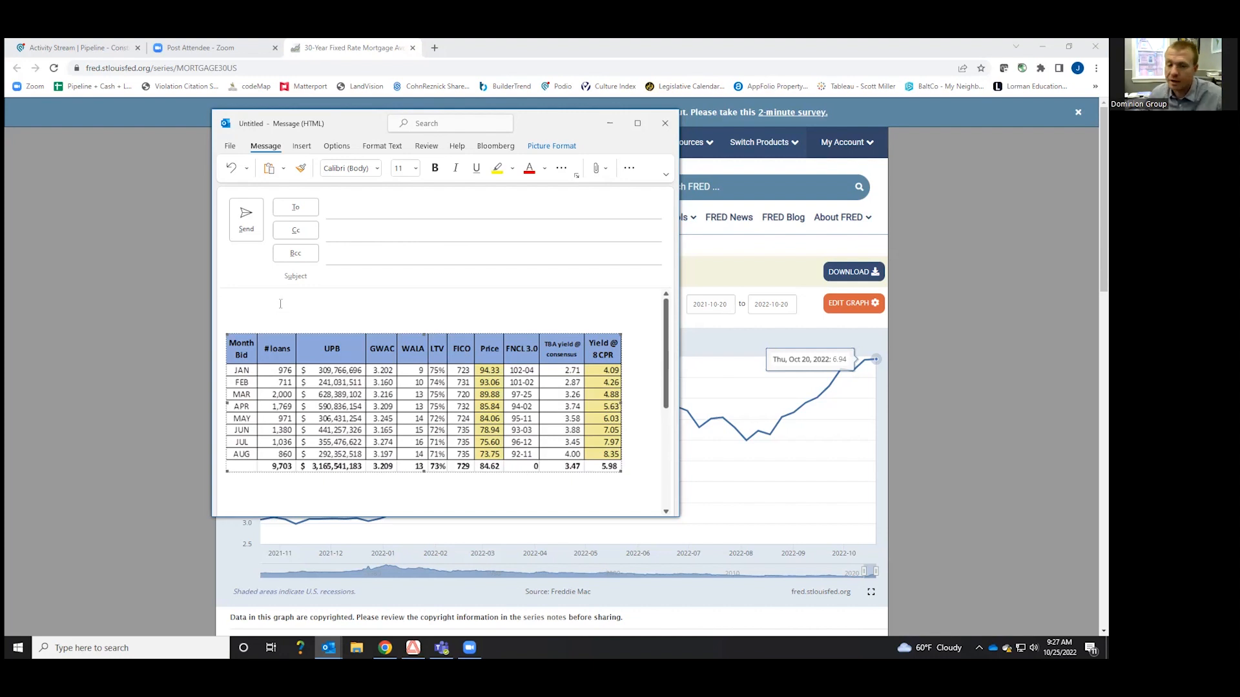
mouse_move(257, 405)
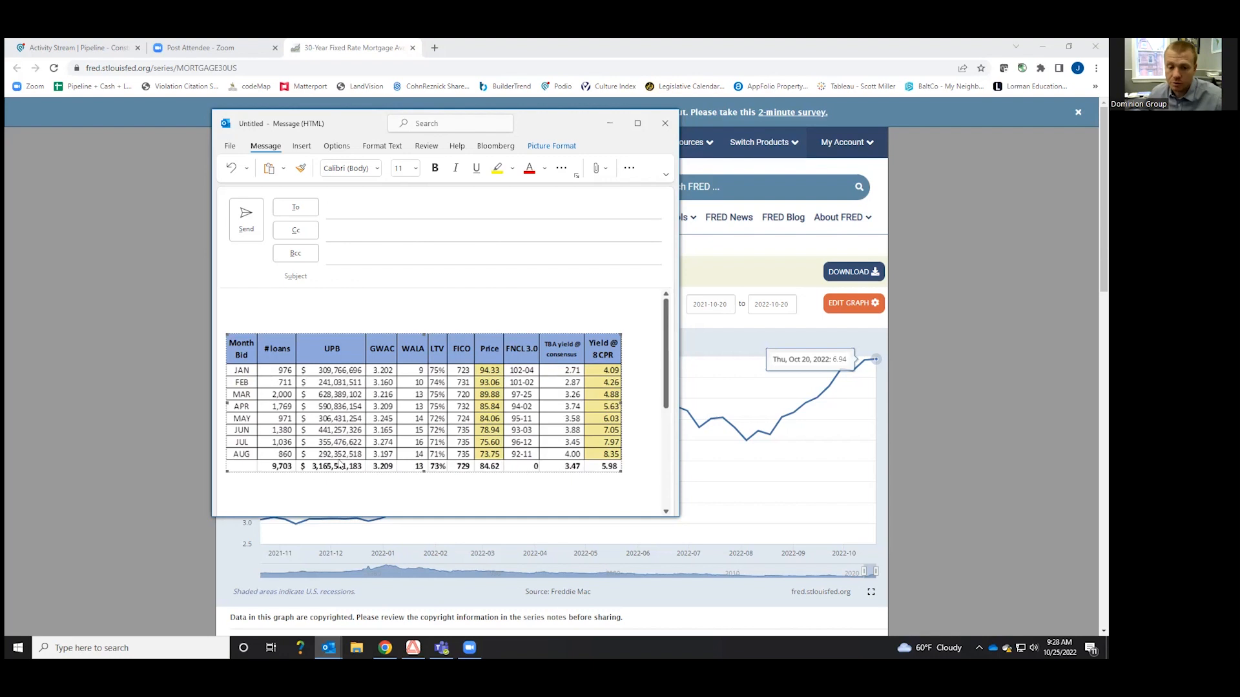
mouse_move(384, 466)
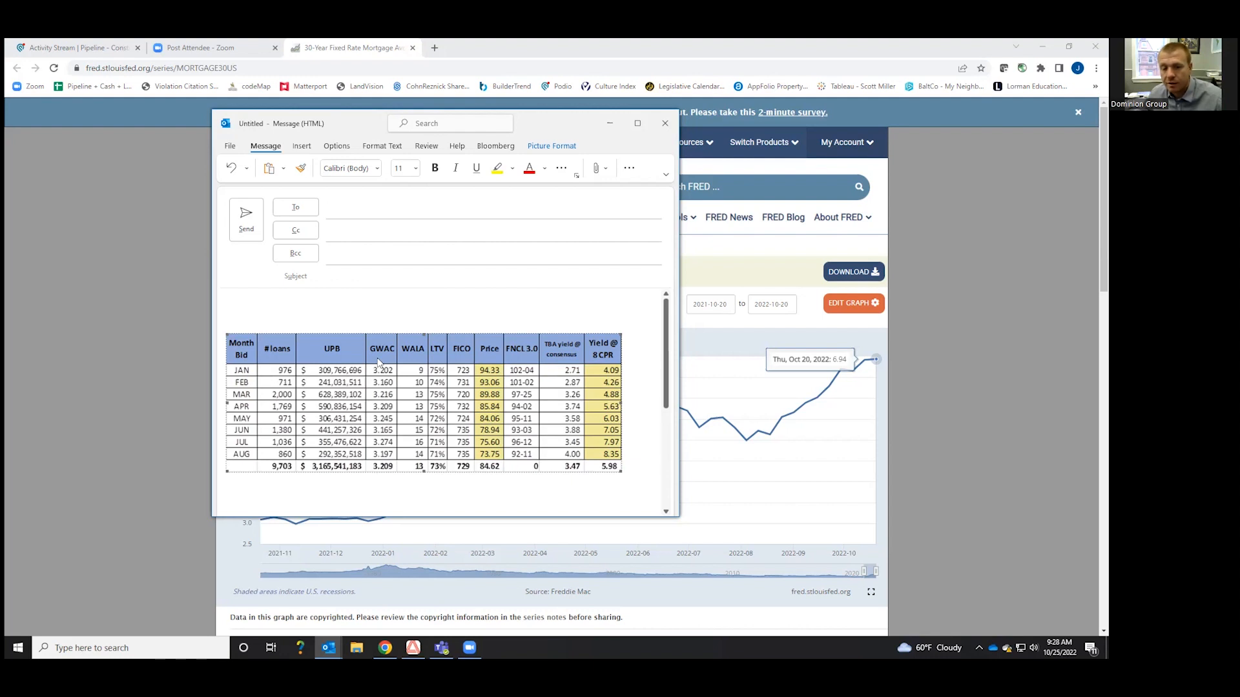
mouse_move(383, 473)
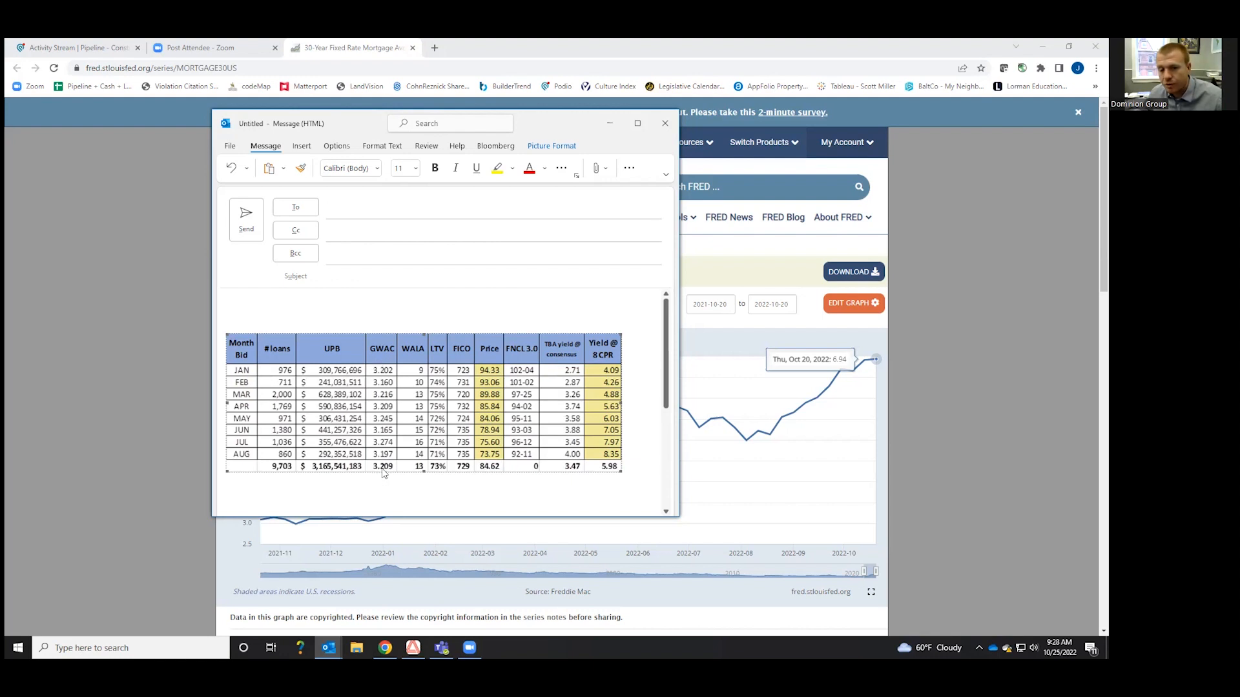
mouse_move(360, 476)
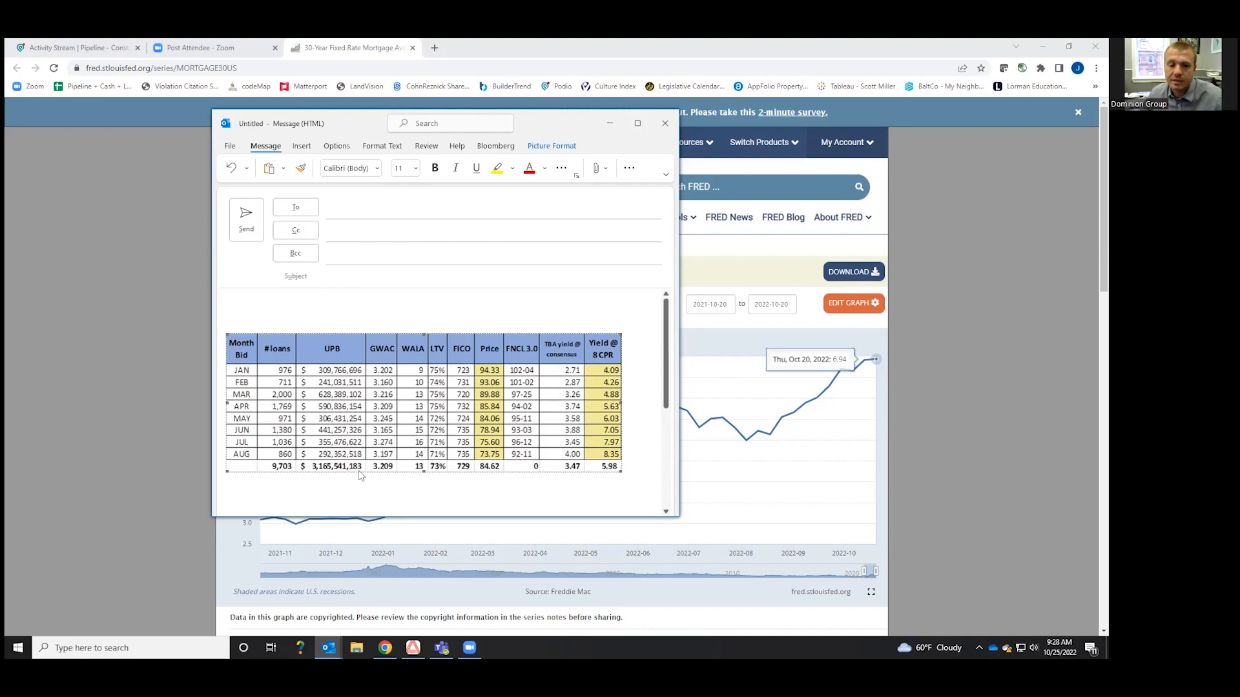
mouse_move(360, 475)
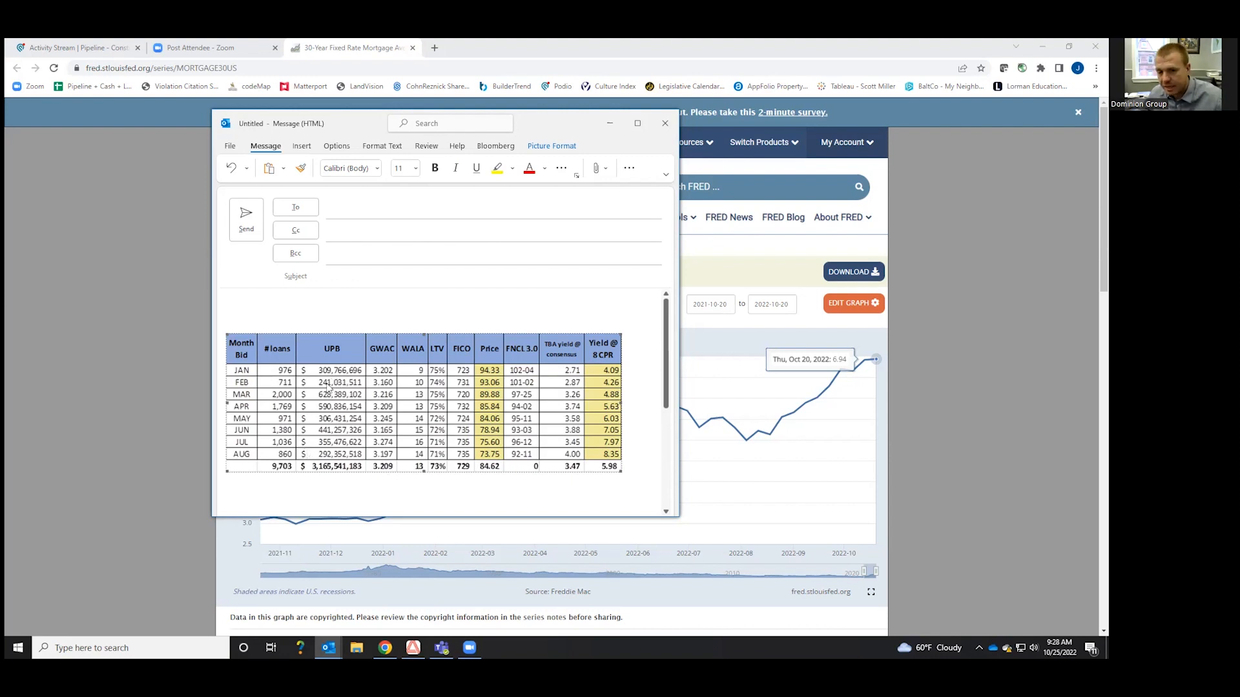
mouse_move(443, 475)
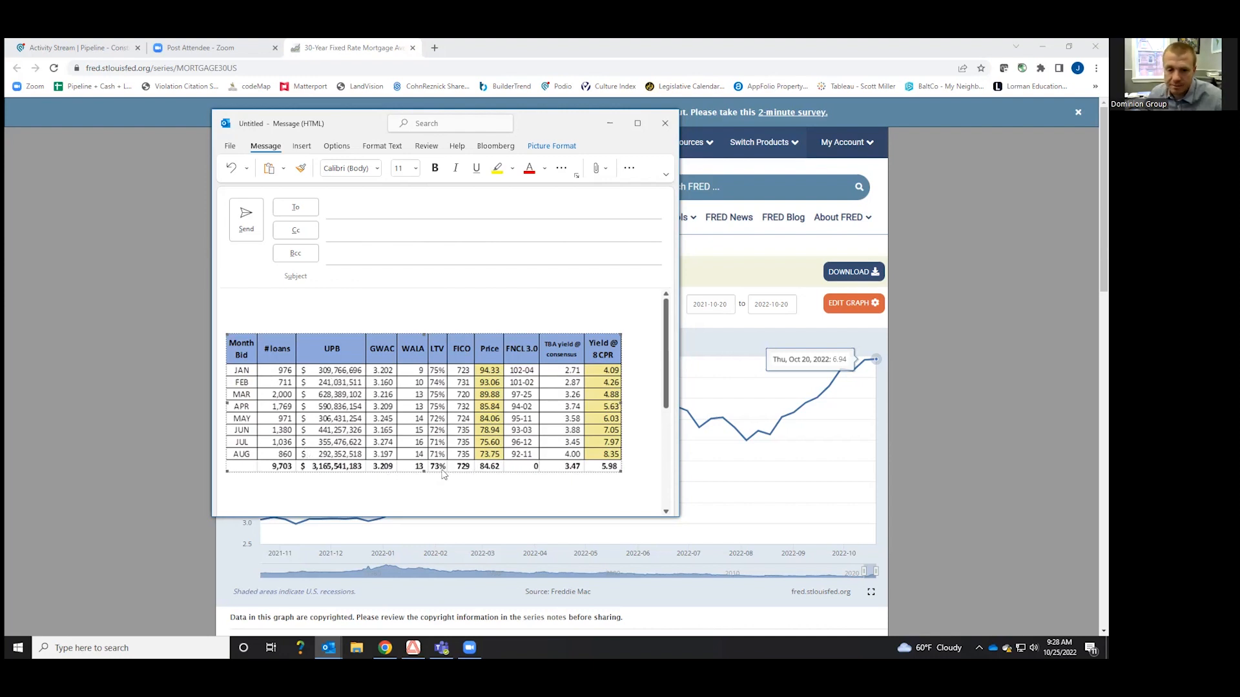
mouse_move(471, 477)
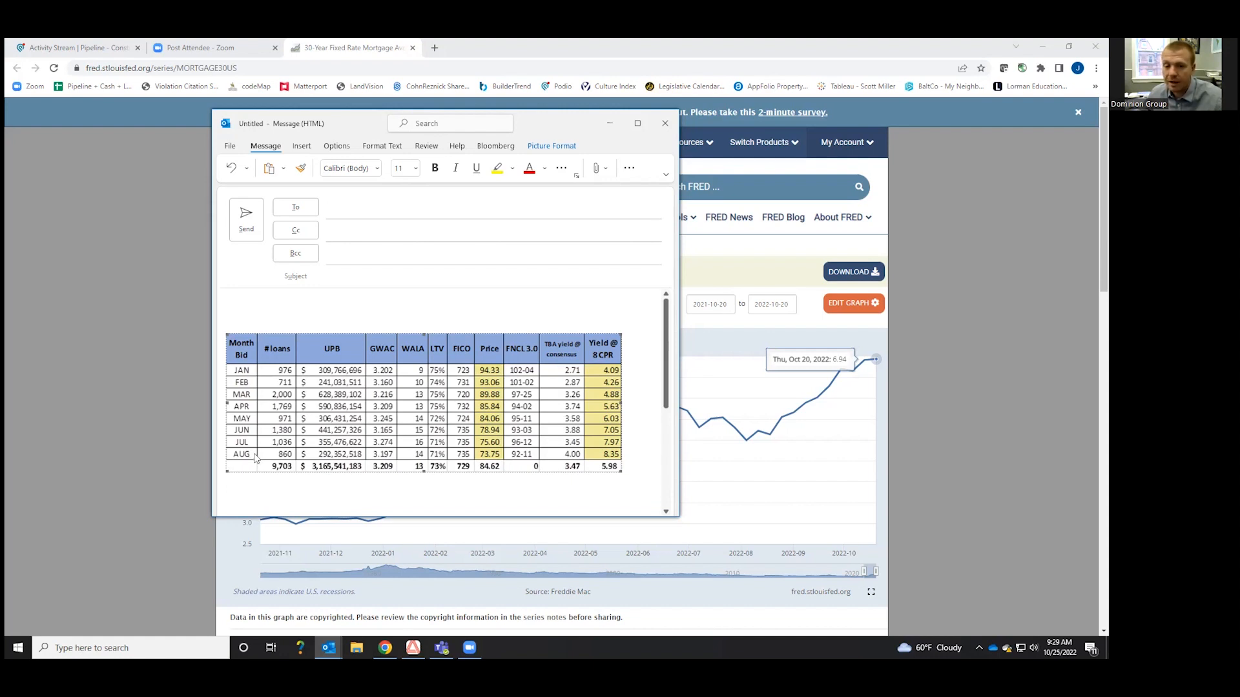
mouse_move(525, 126)
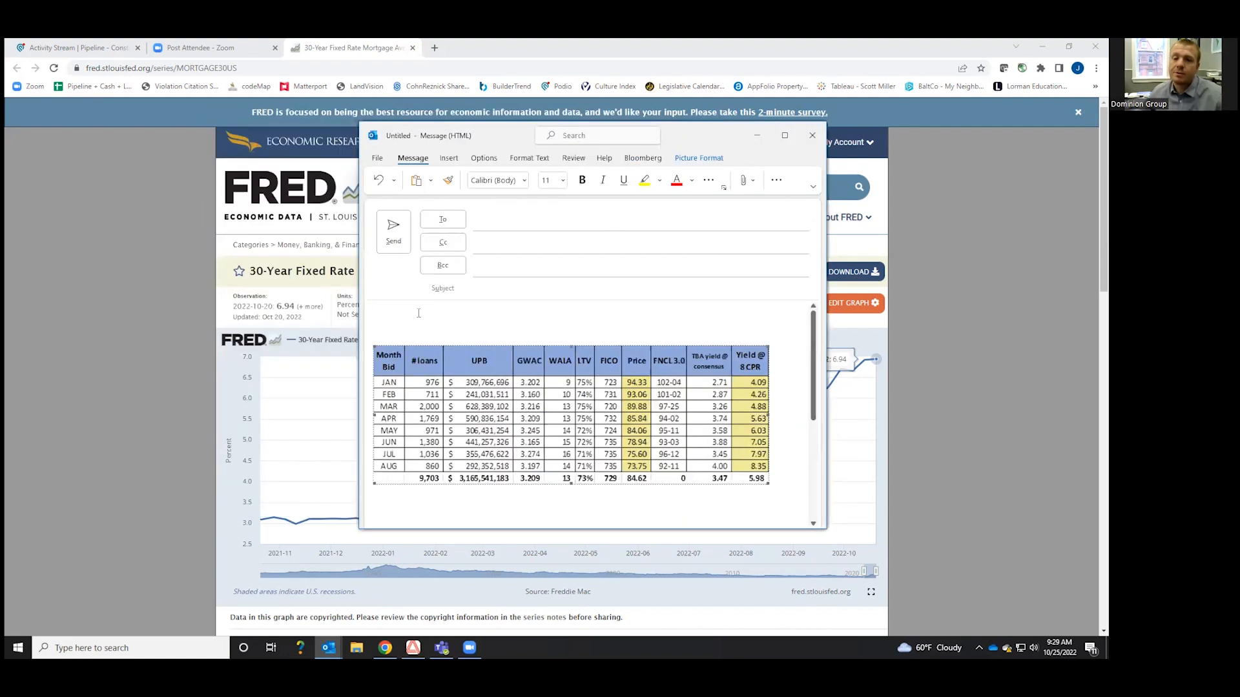
- Type the rate notes 6.0% and 7.5% on separate lines above the table, then select 7.5%
left_click(418, 312)
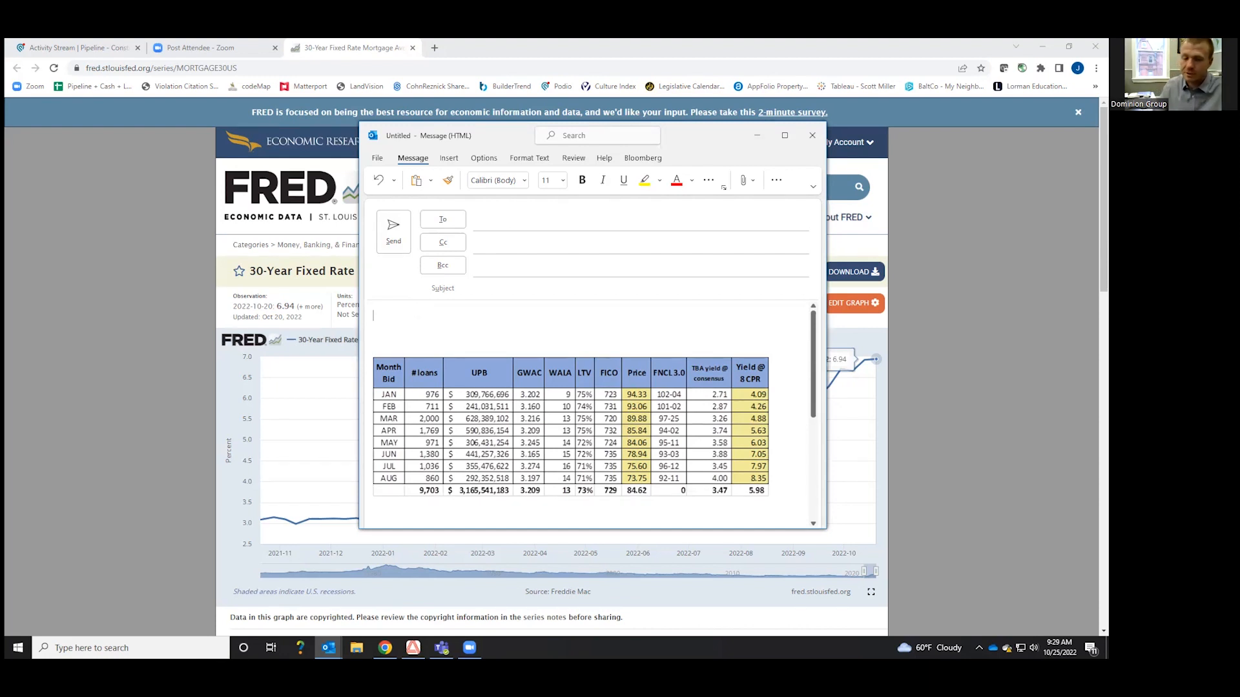
type("6.0%")
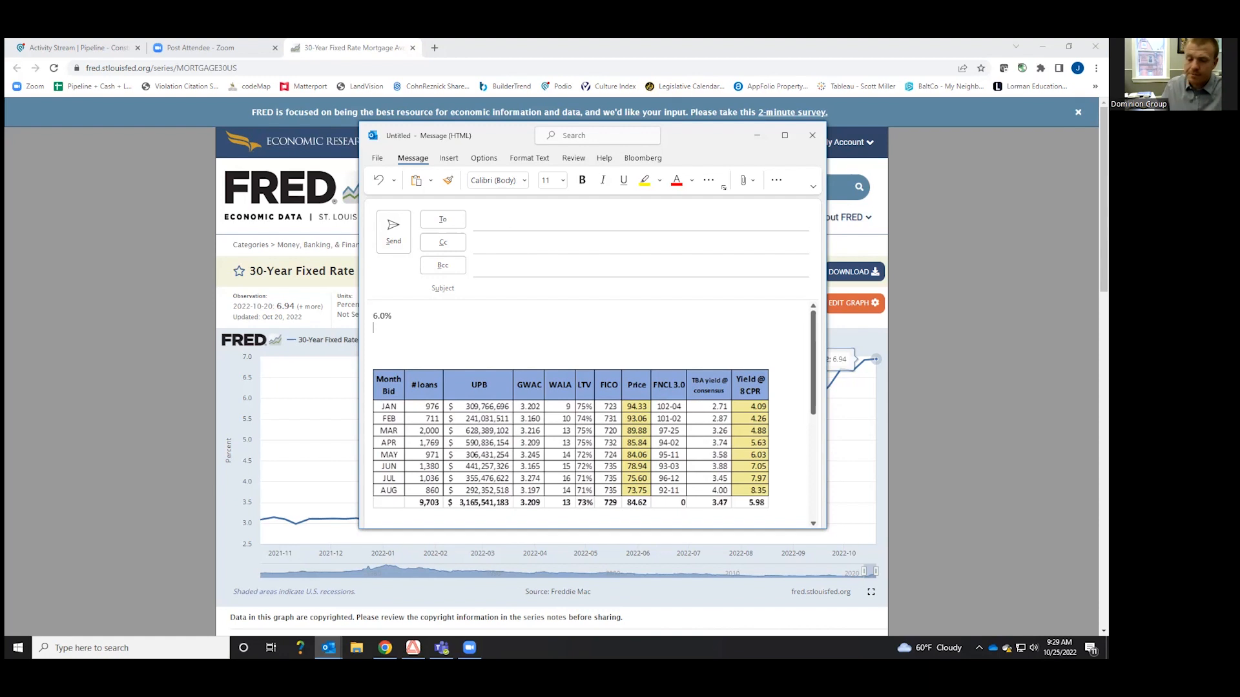
type("7.5%")
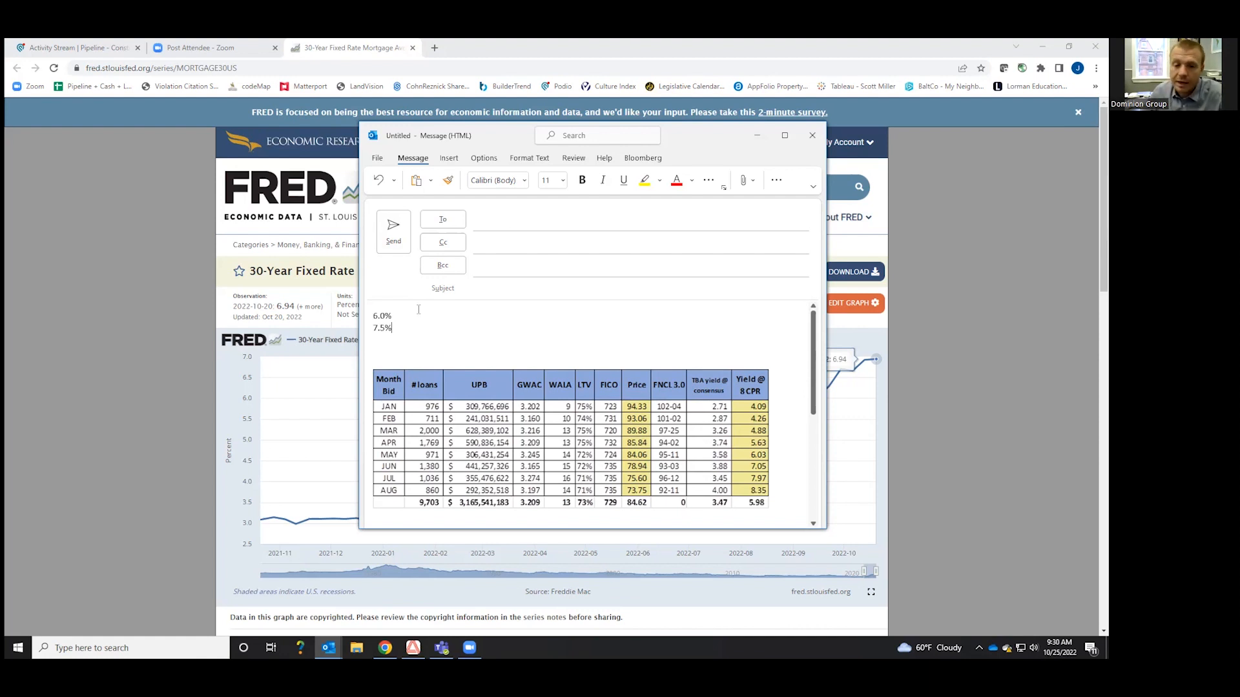
double_click(382, 327)
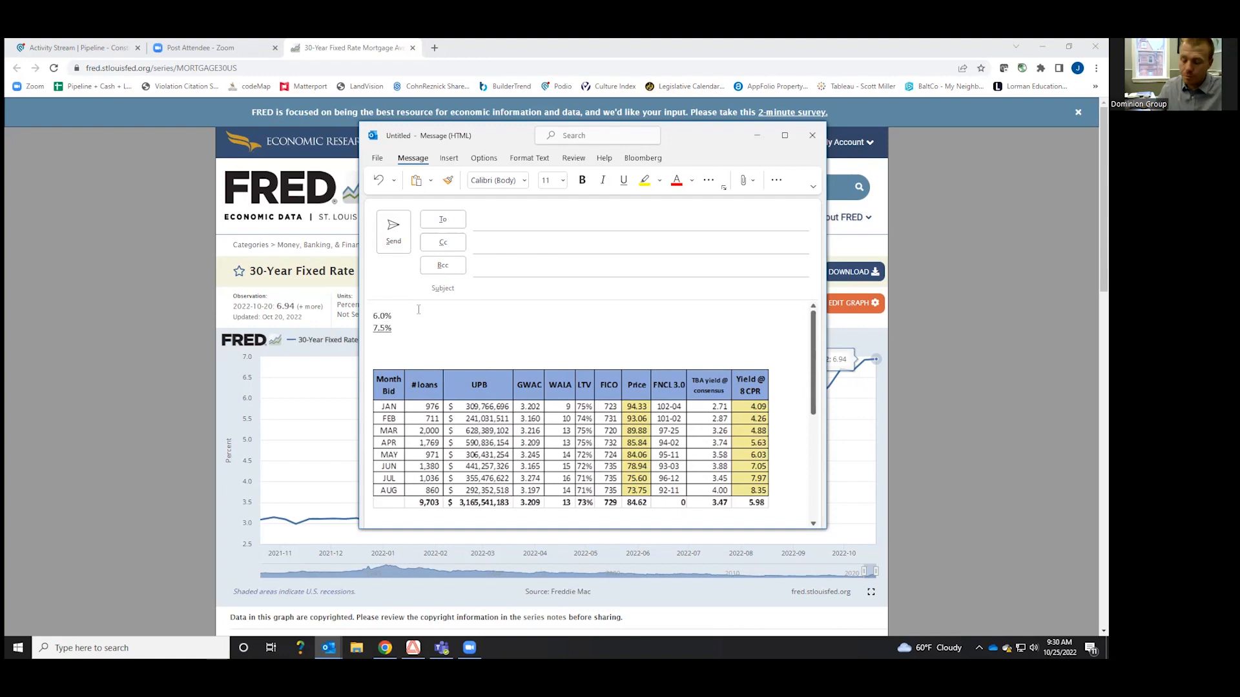
- Write the calculation line '-1.5% * 5 years = 7.5%' beneath the rate notes
type("-1.")
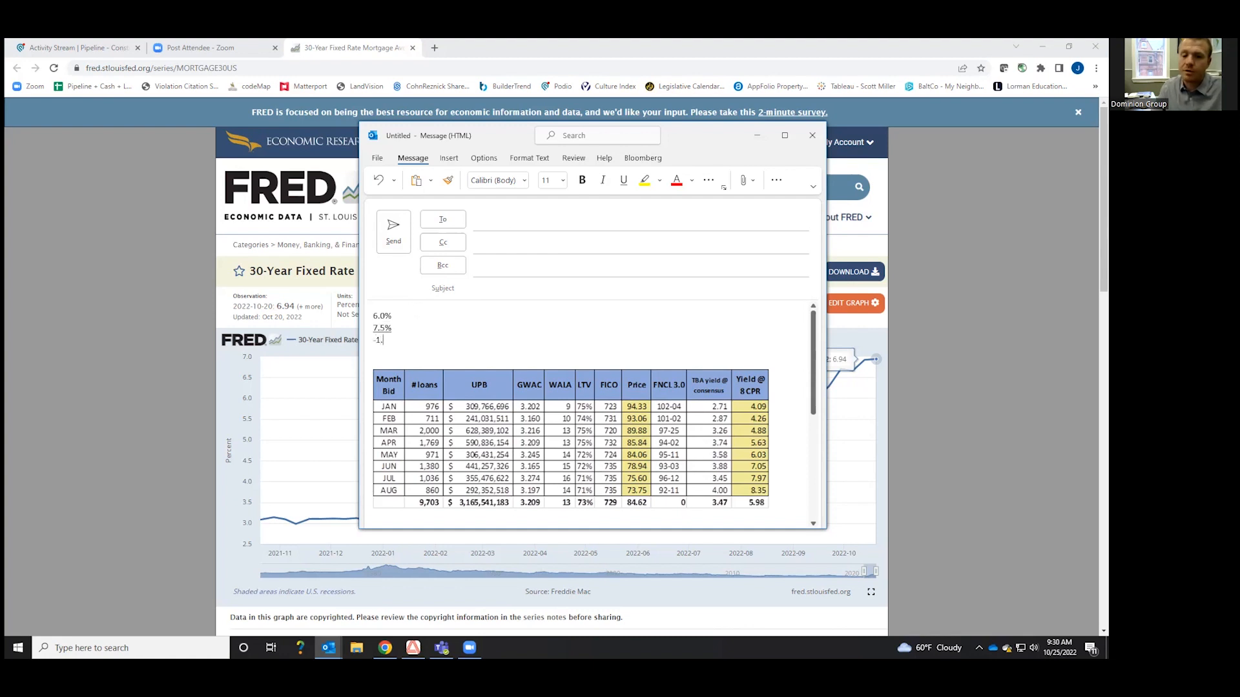
type("5%")
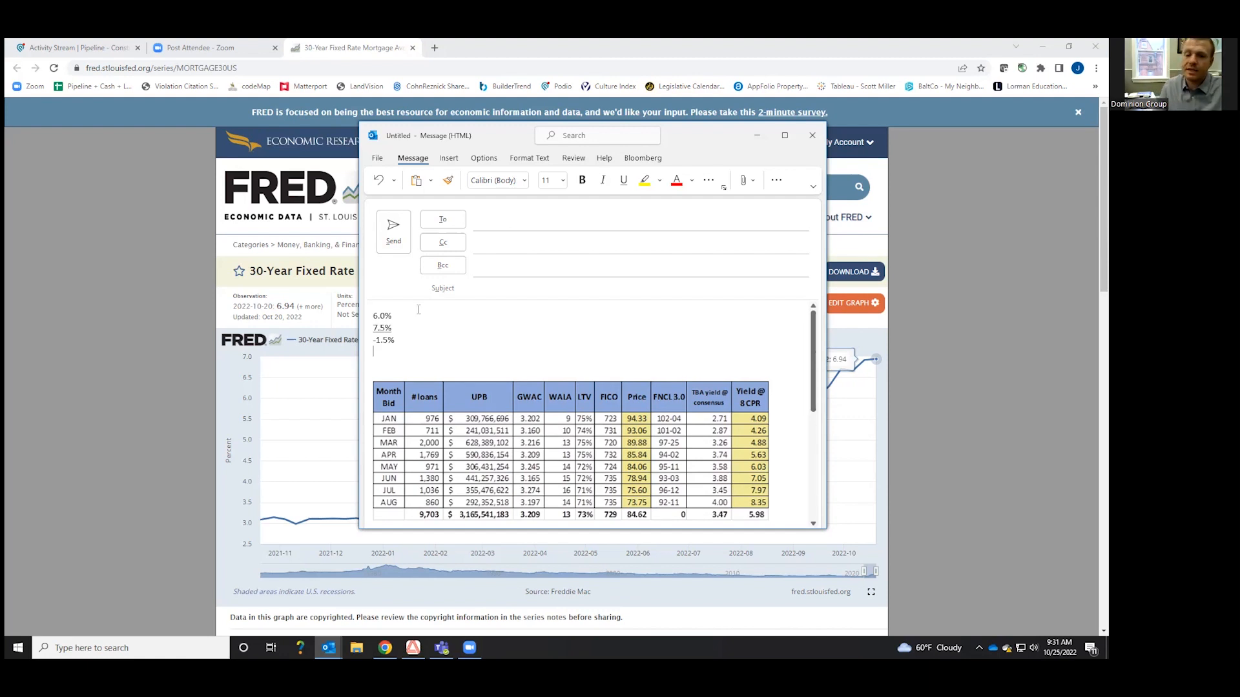
type("5 year")
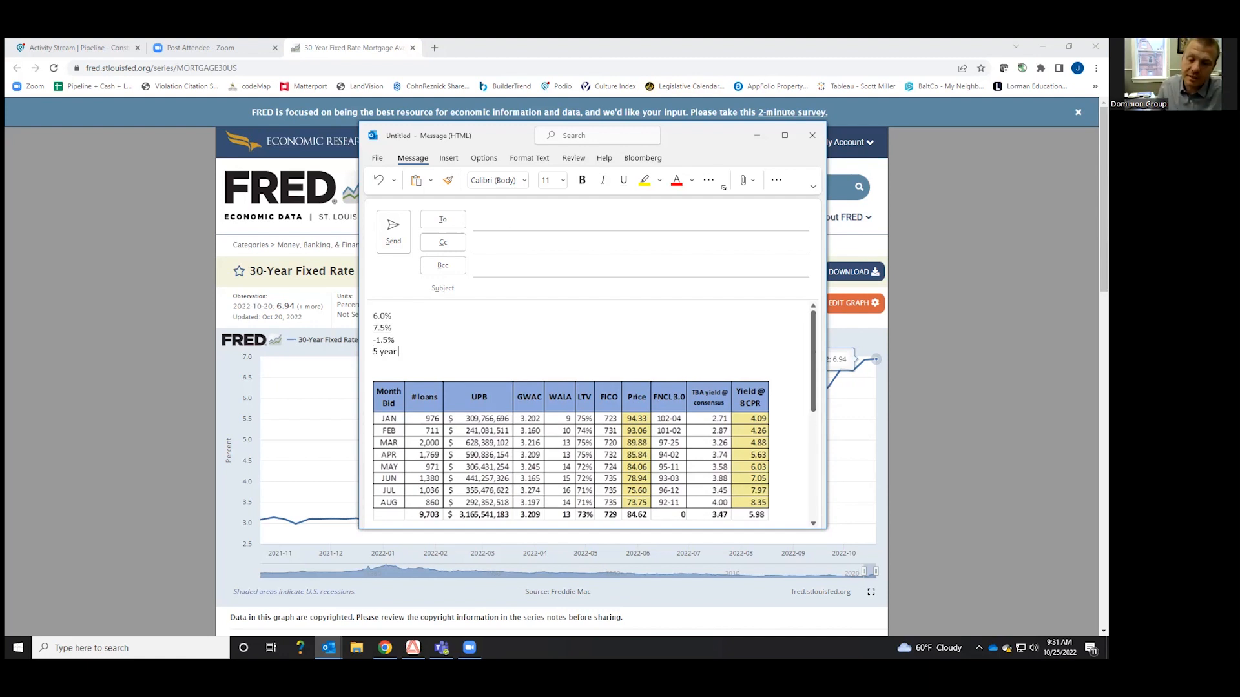
type("s")
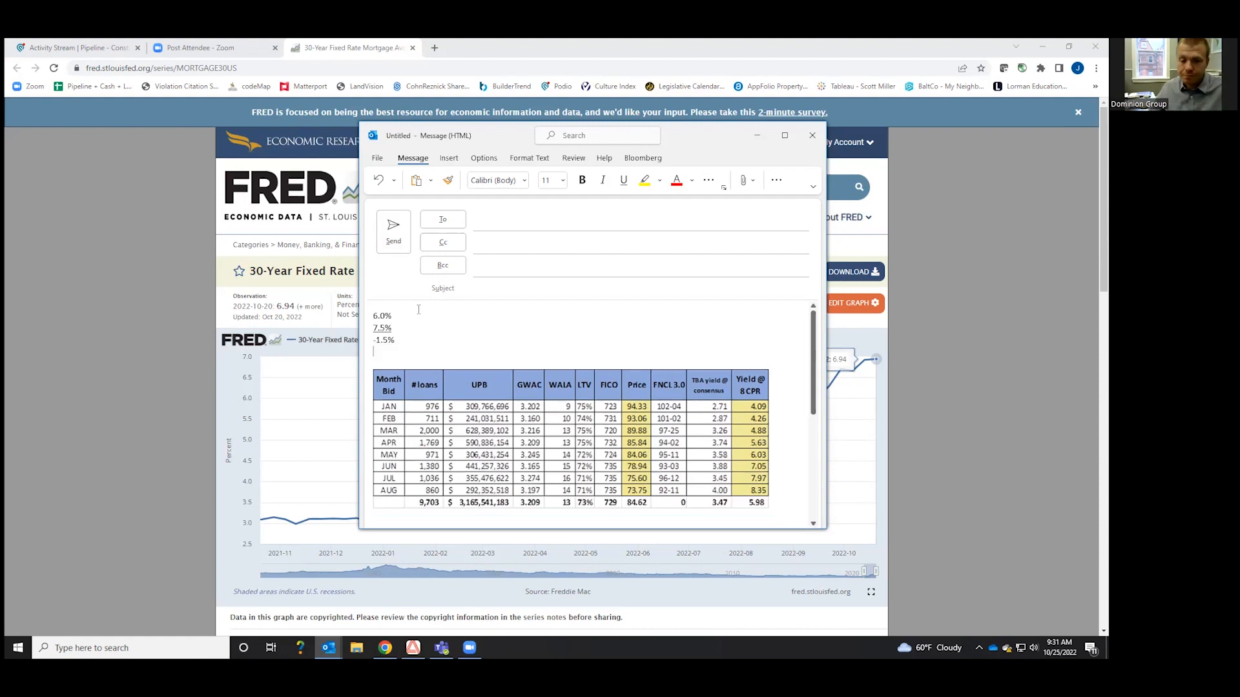
type("* 5 years")
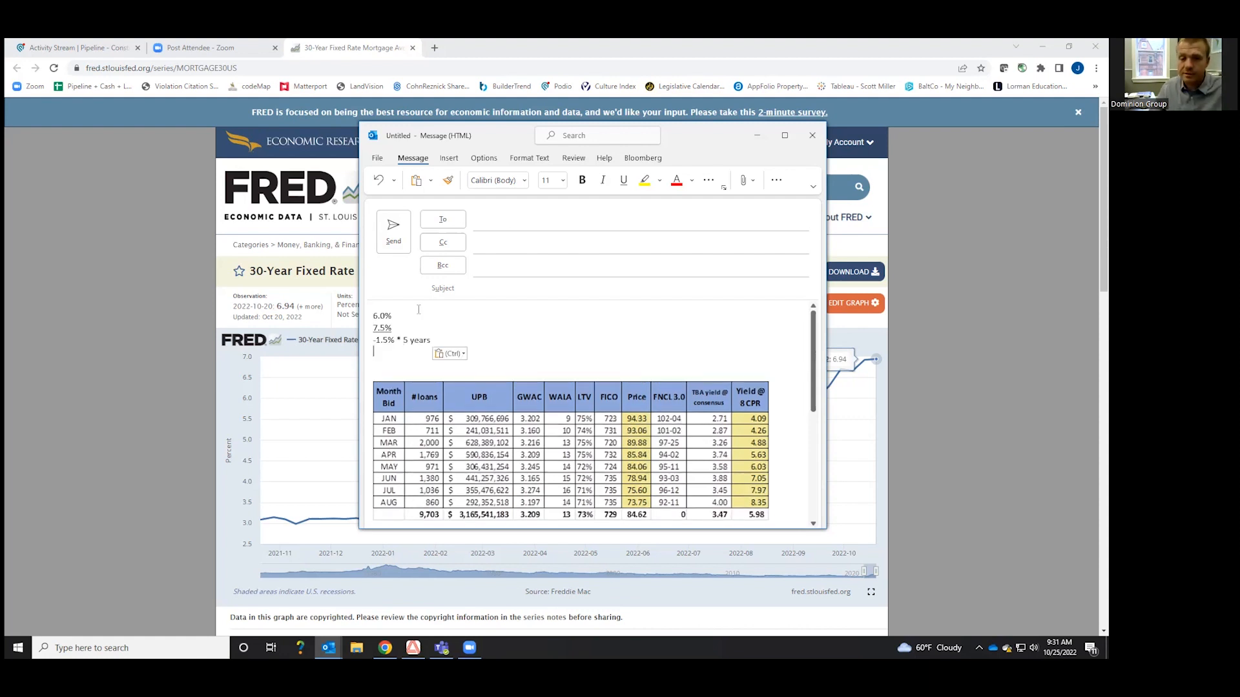
type("= 7")
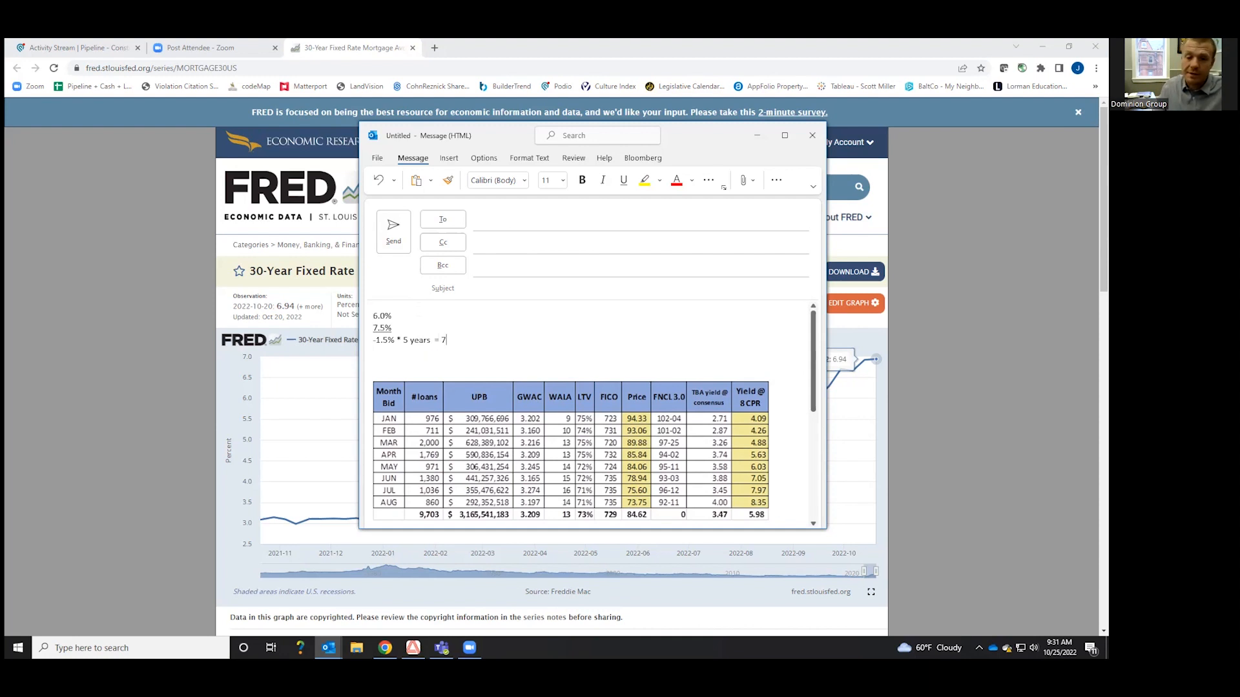
type(".5%")
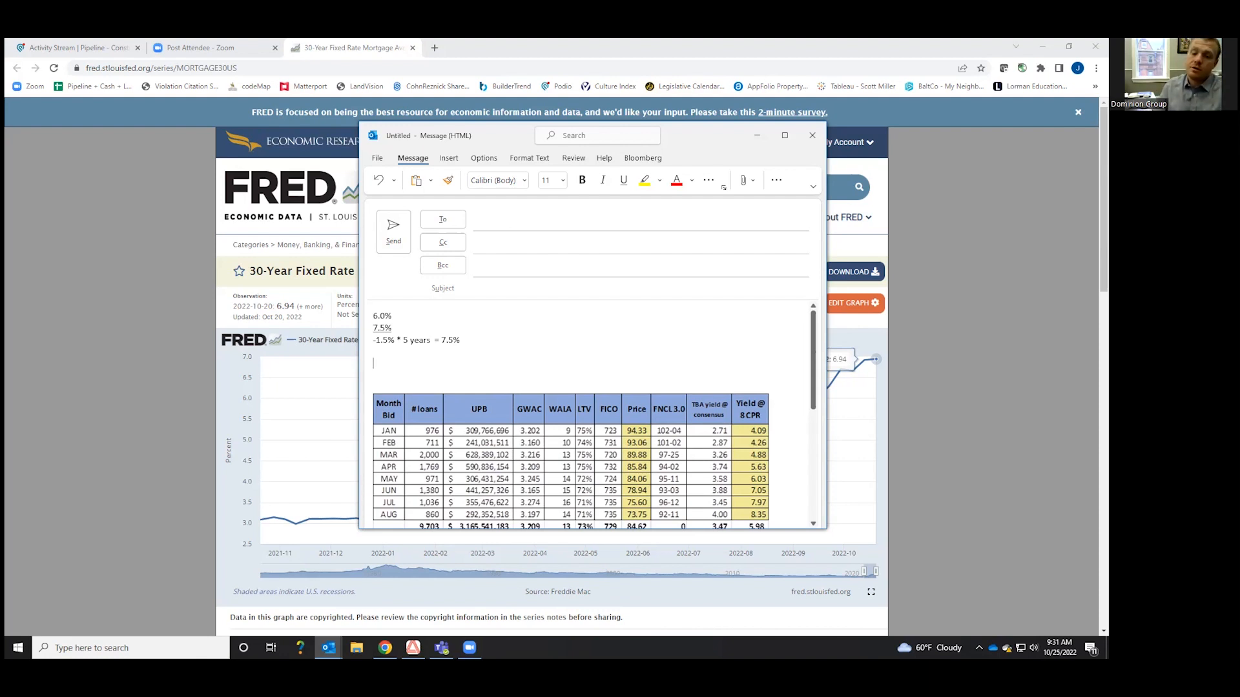
- Type the price figure 92.5 on the line below the calculation
type("9")
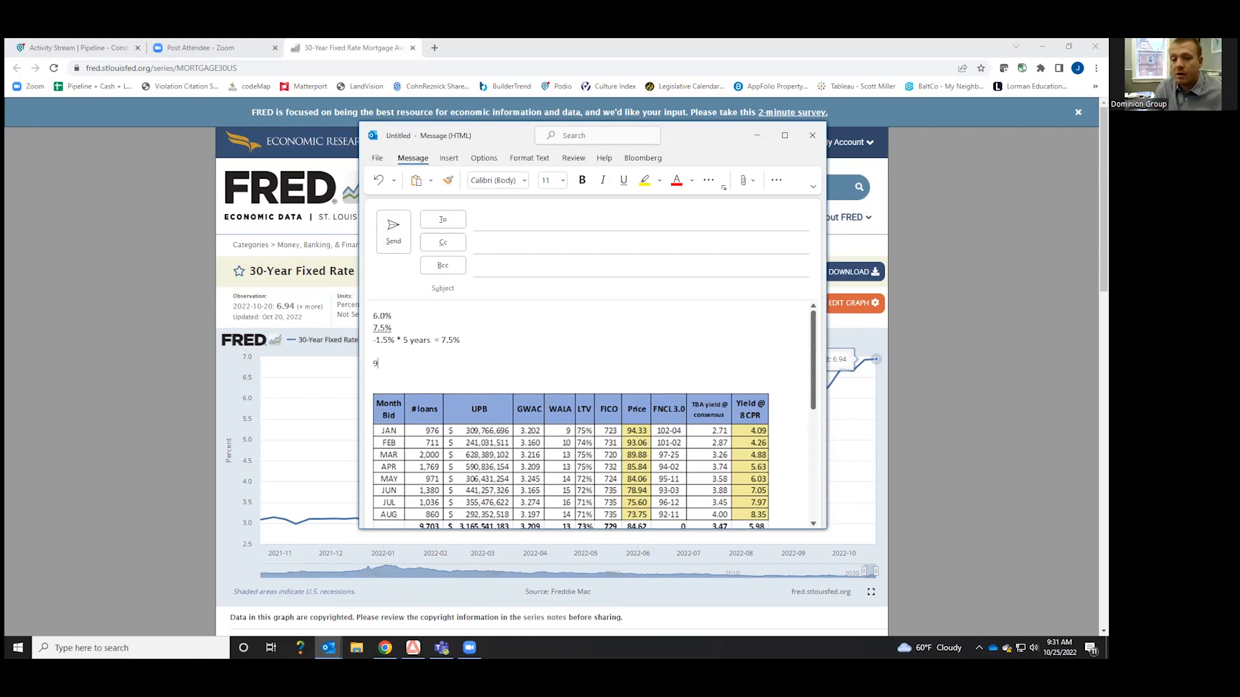
type("2.5%")
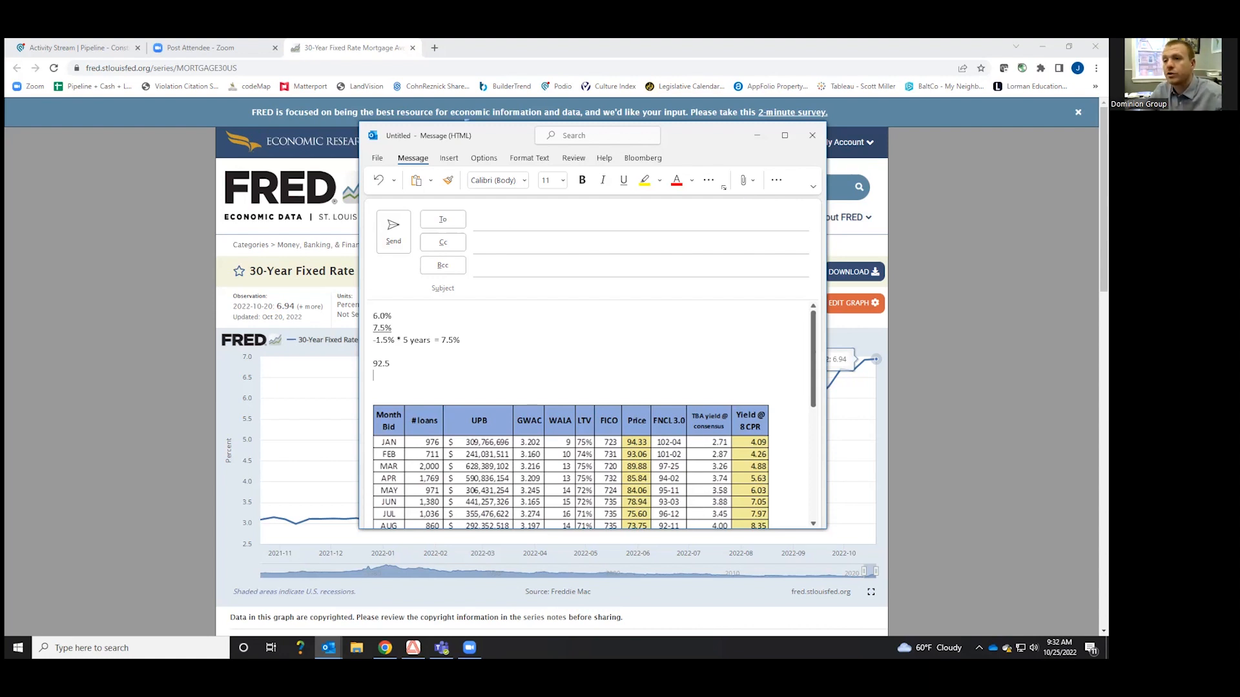
mouse_move(408, 366)
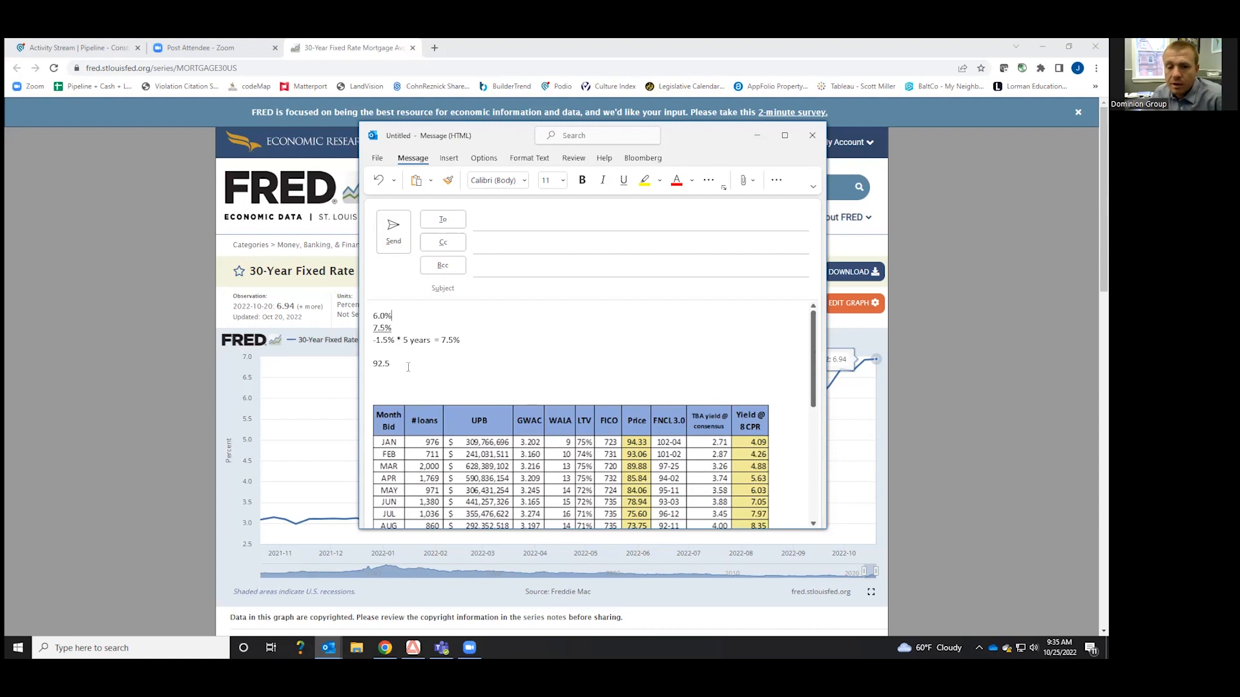
- Replace the first rate note 6.0% with 3.5%
double_click(383, 316)
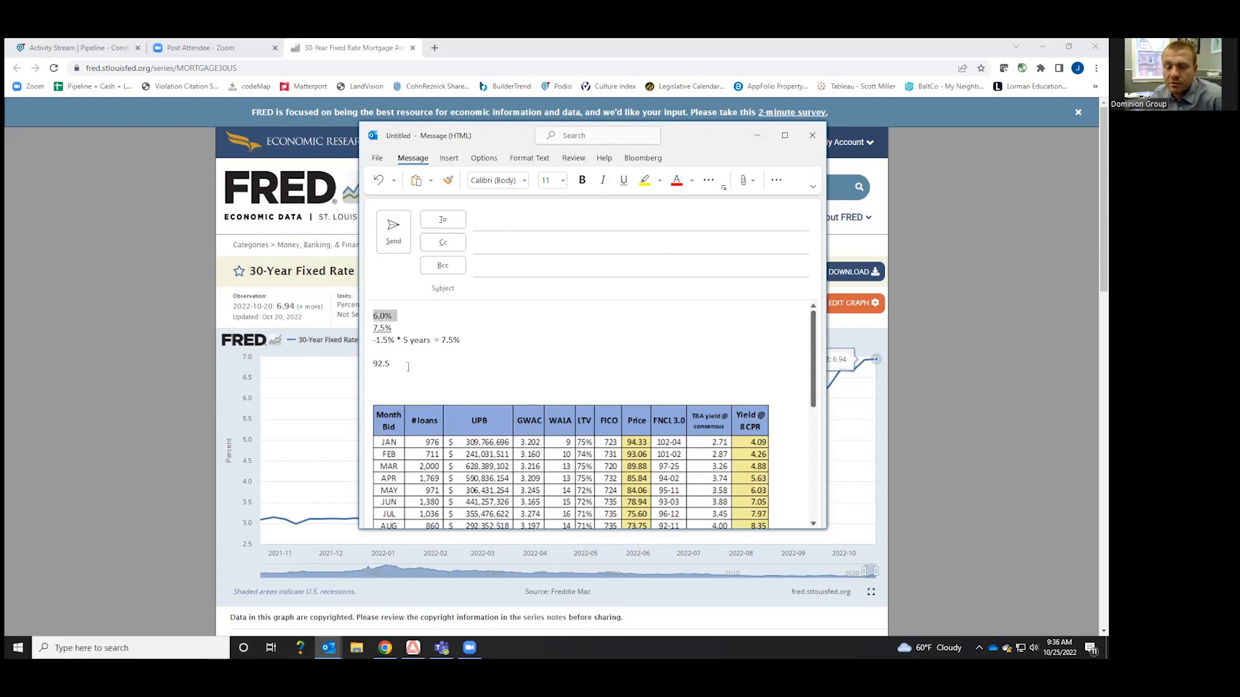
left_click(623, 180)
type("3.5")
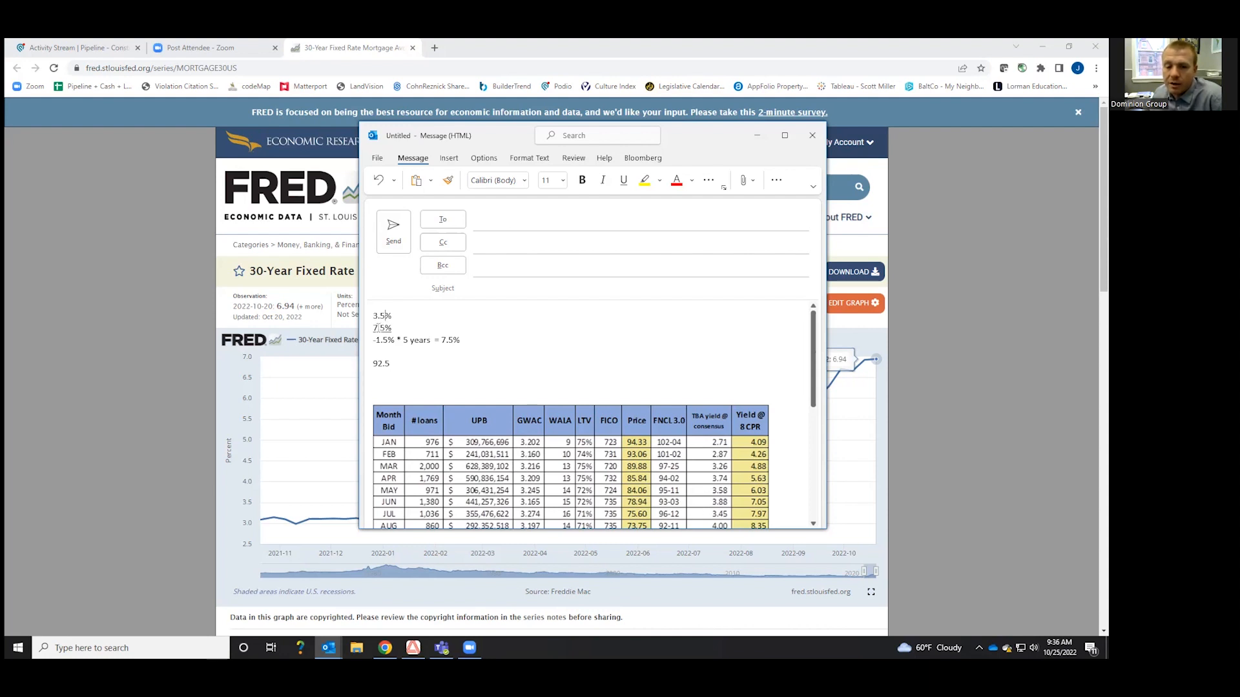
left_click(623, 180)
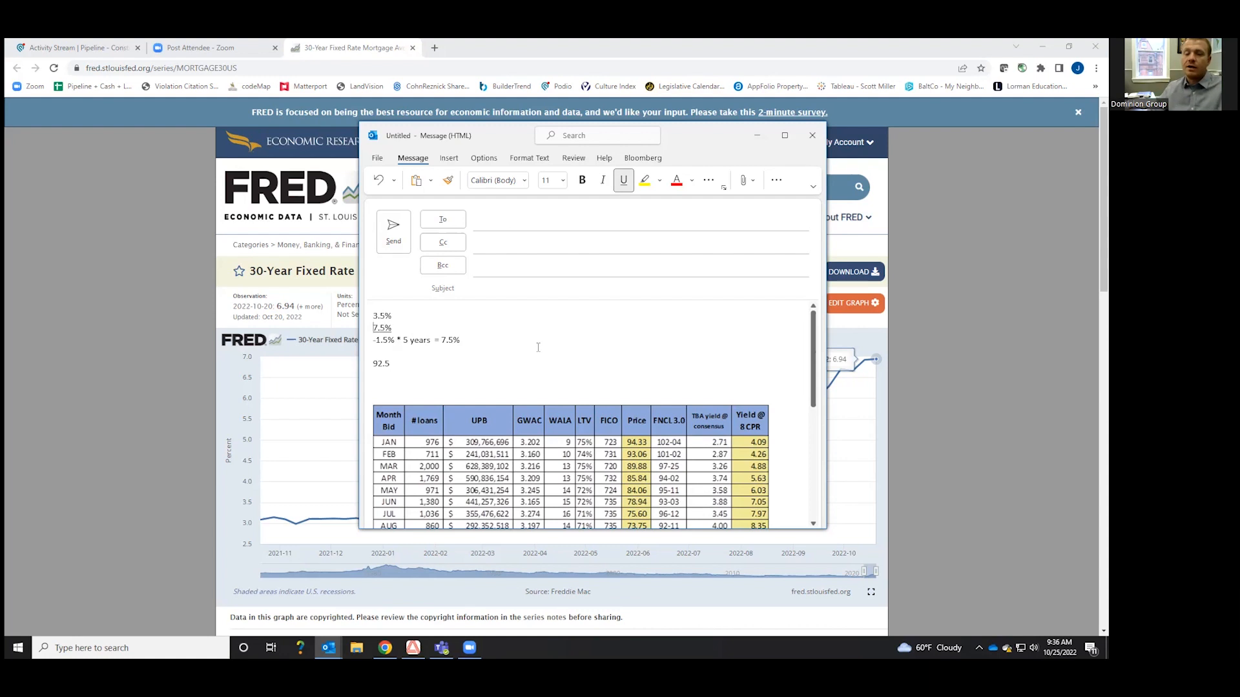
mouse_move(937, 416)
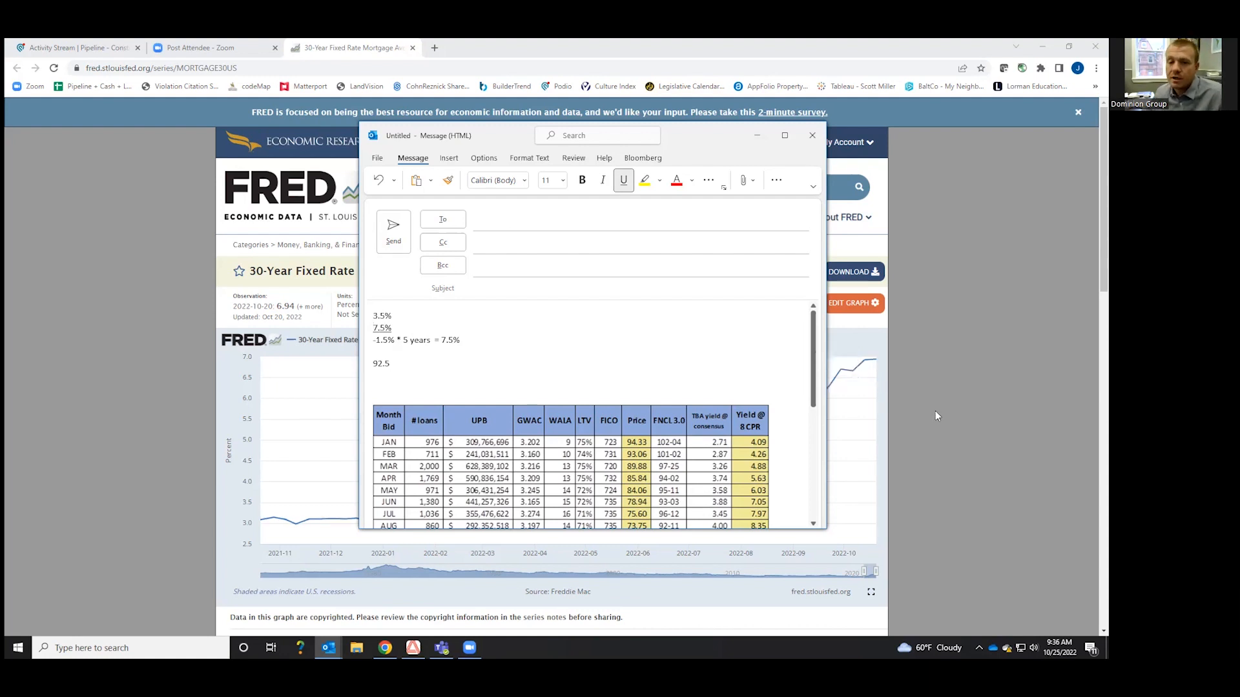
- Bring up the FRED chart and read the latest 30-year mortgage rate
left_click(811, 134)
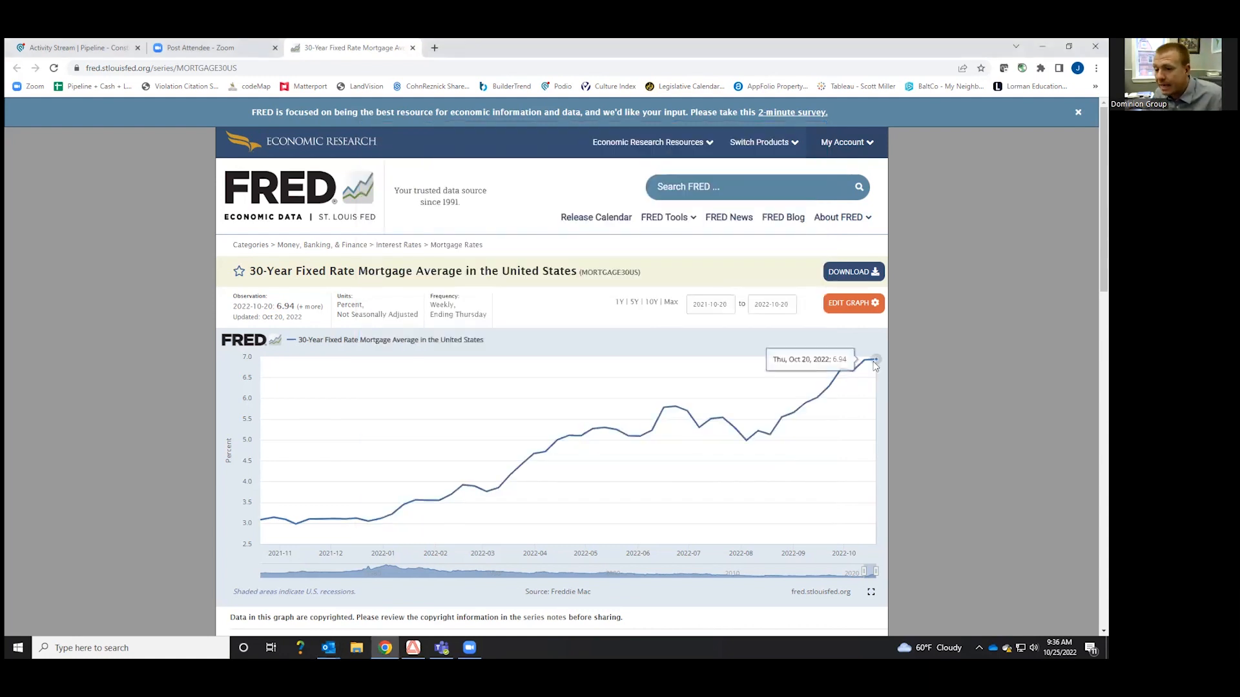
left_click(328, 648)
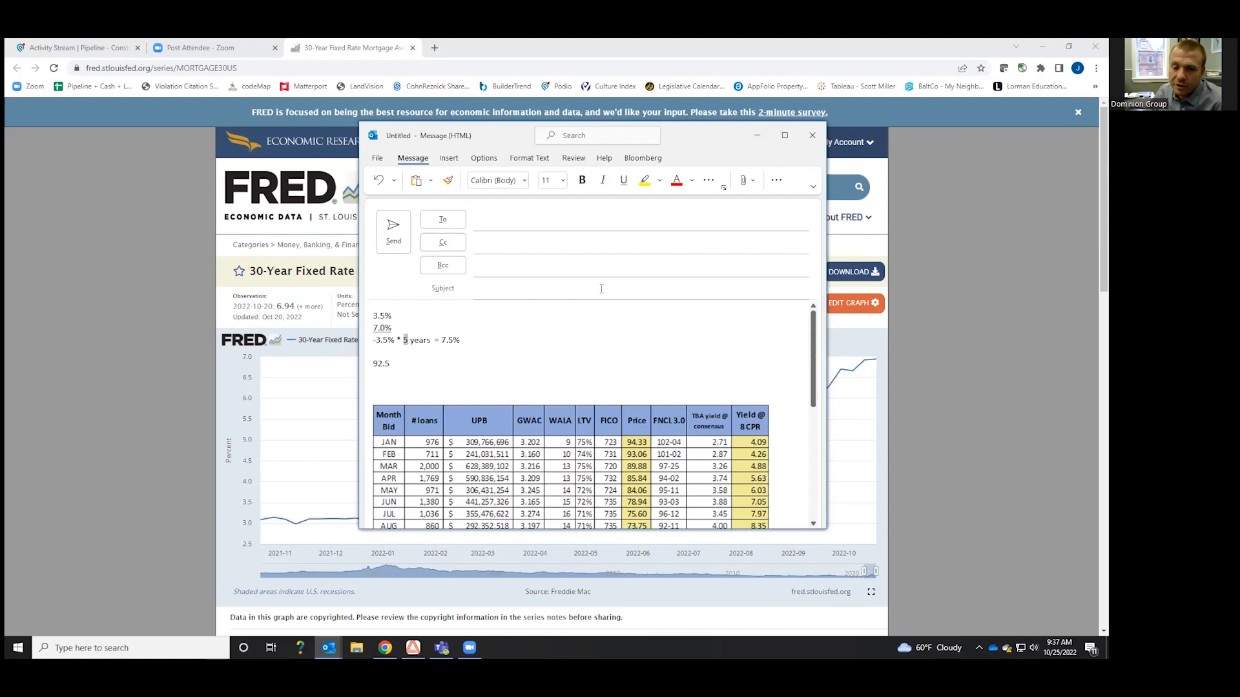
- Make the calculation span 10 years and change the price figure from 92.5 to 65
type("10")
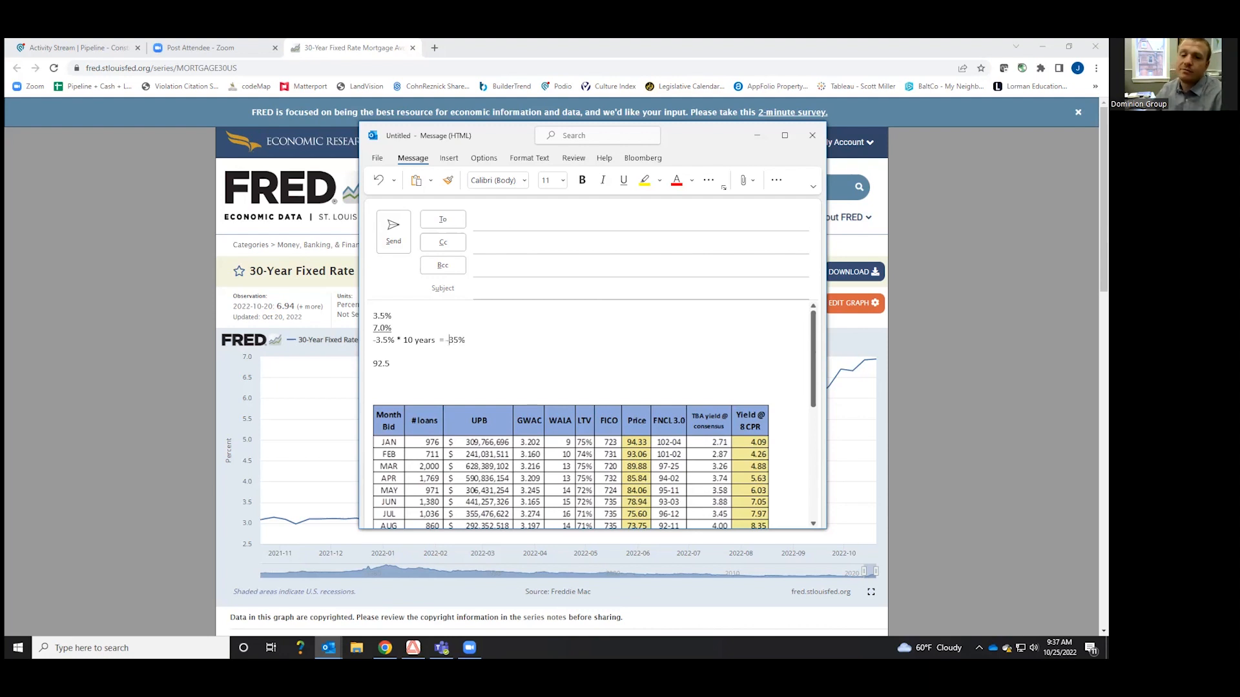
double_click(381, 363)
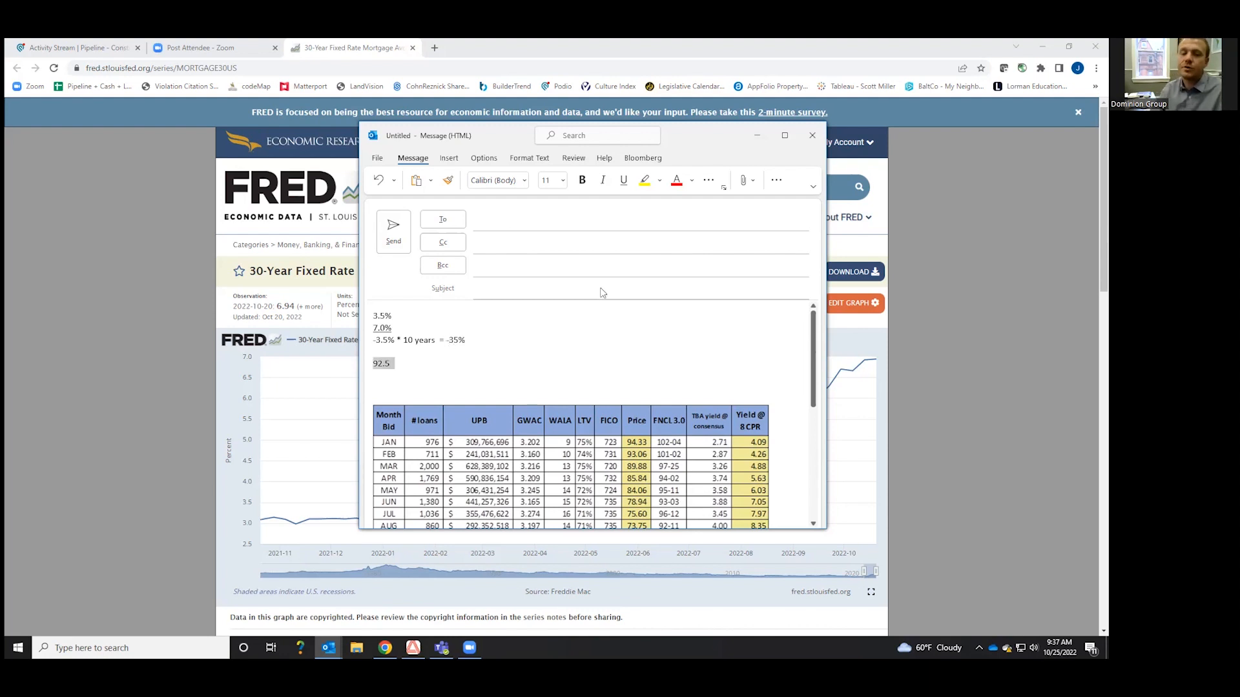
type("65")
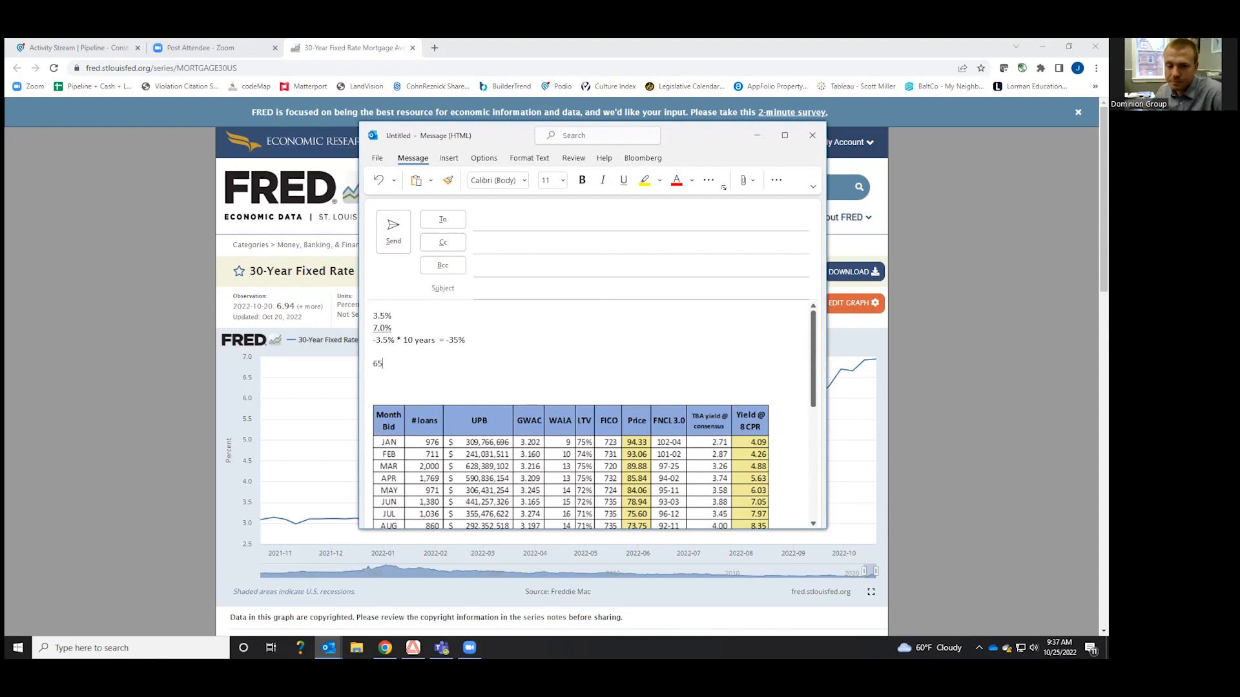
scroll("down", 3)
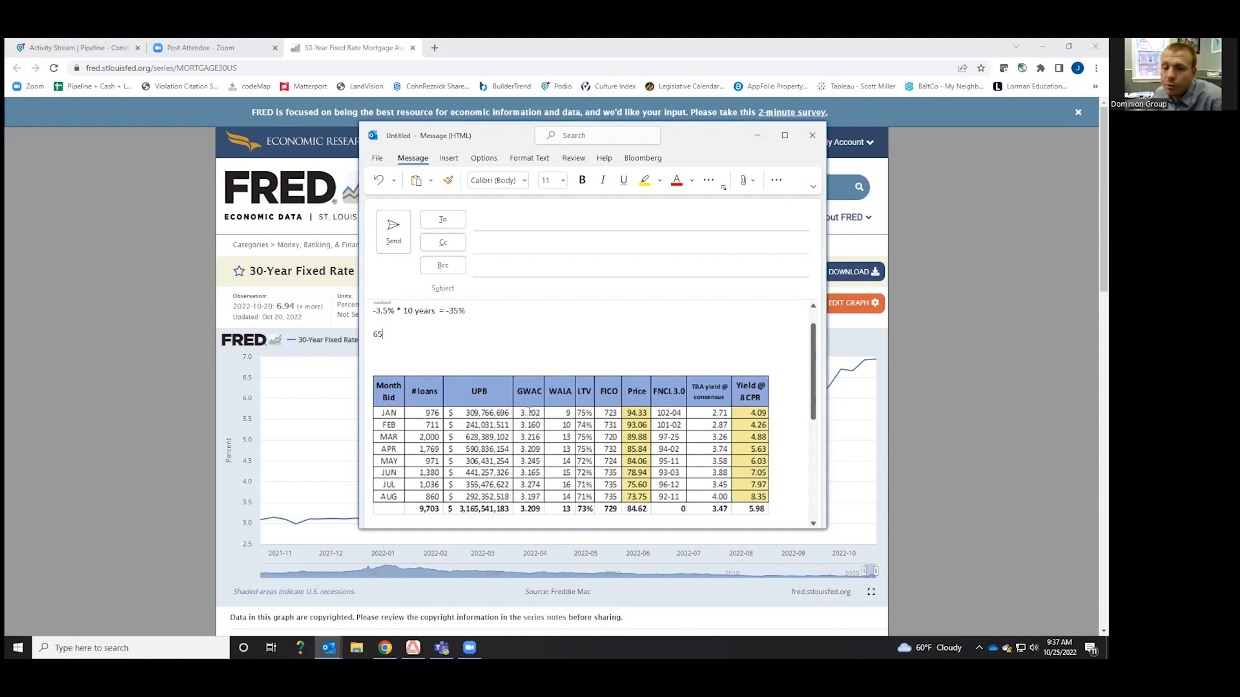
left_click(570, 447)
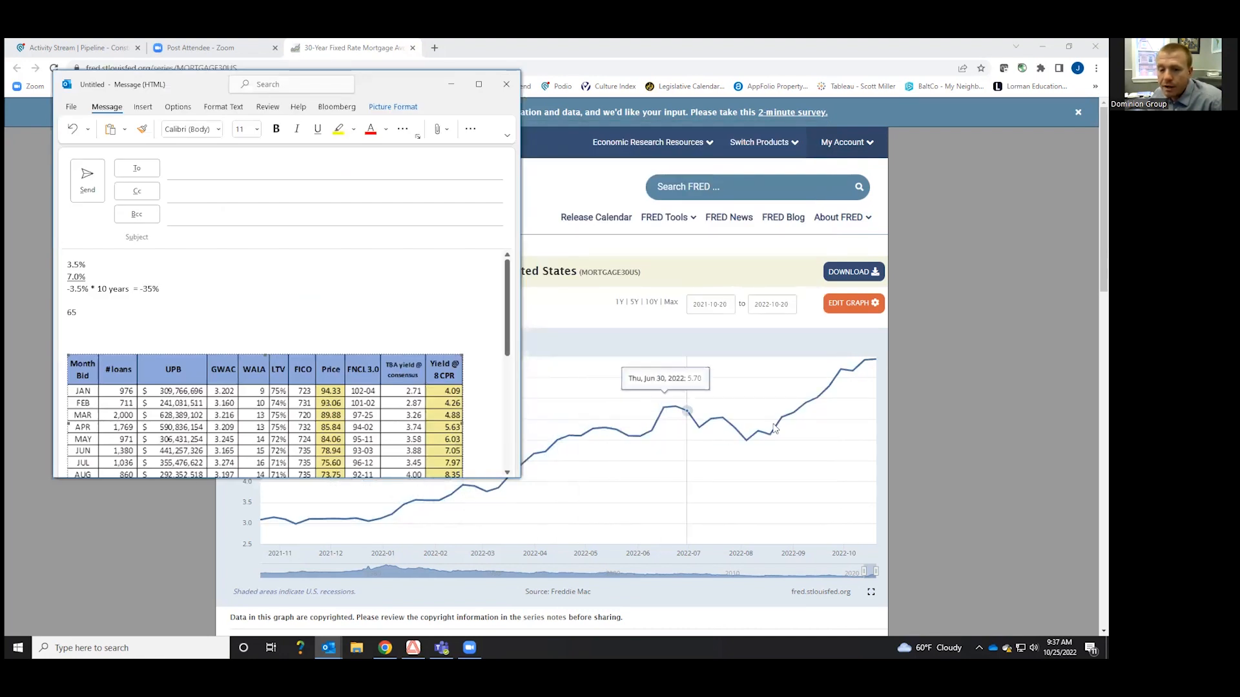
mouse_move(544, 451)
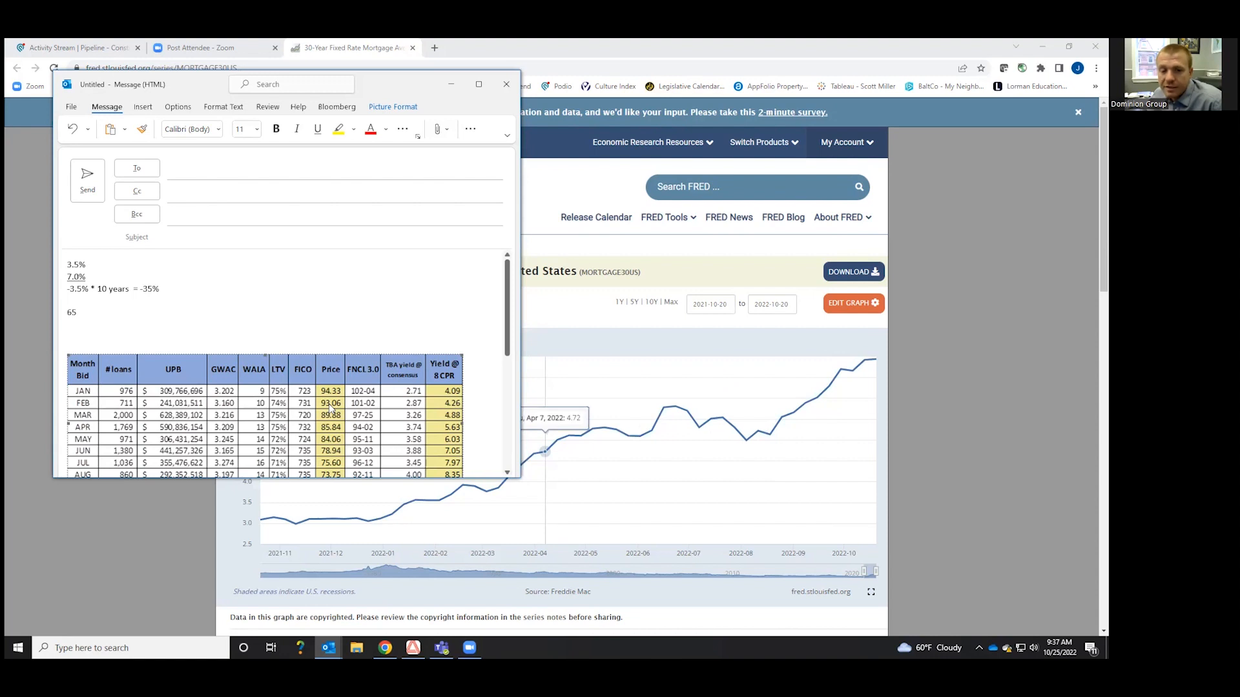
mouse_move(476, 479)
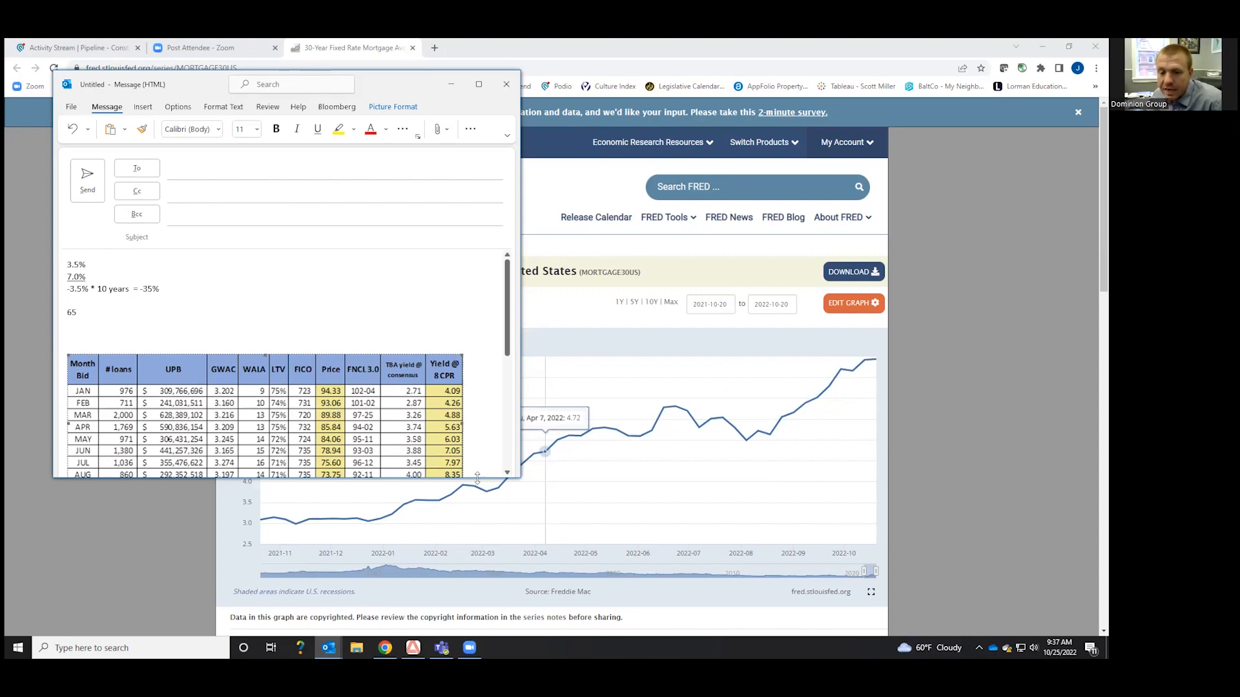
mouse_move(538, 457)
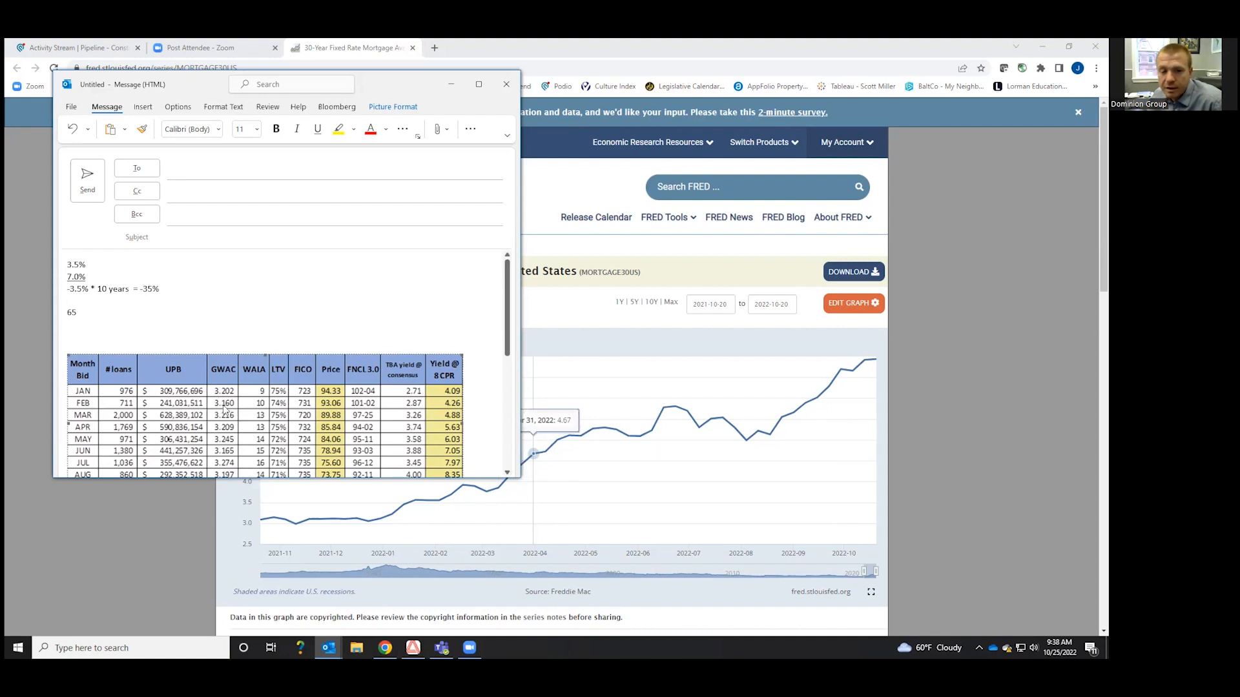
mouse_move(542, 455)
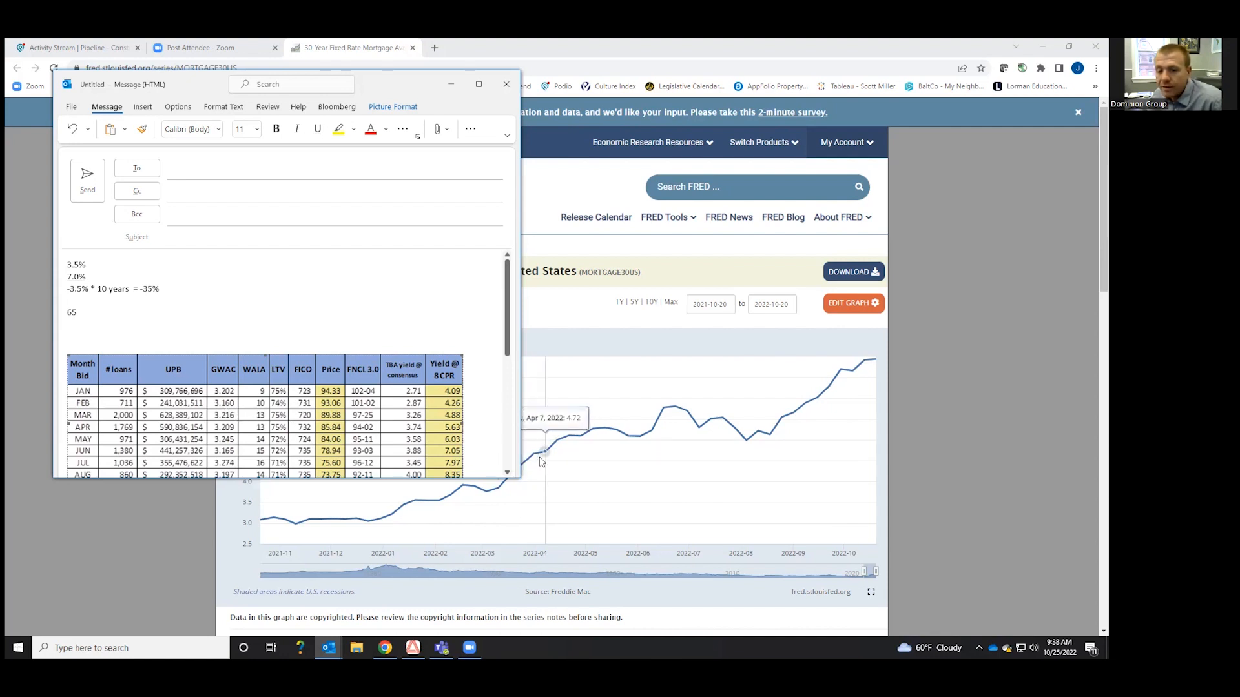
mouse_move(538, 458)
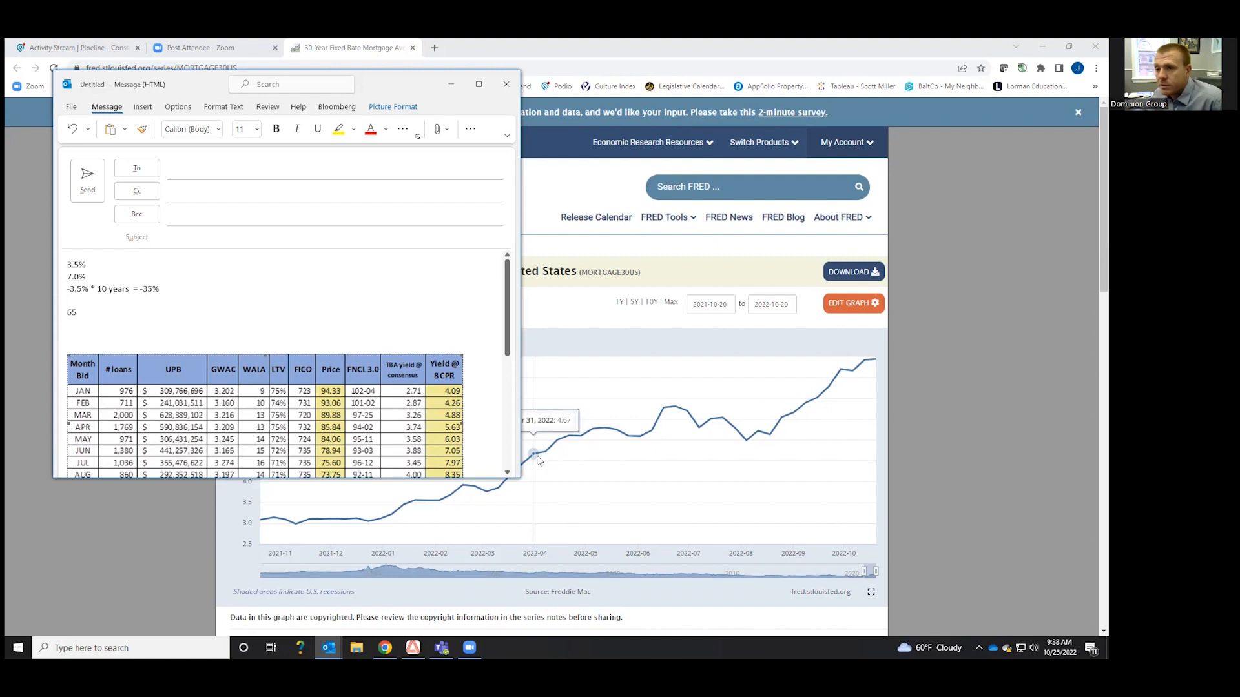
scroll("down", 3)
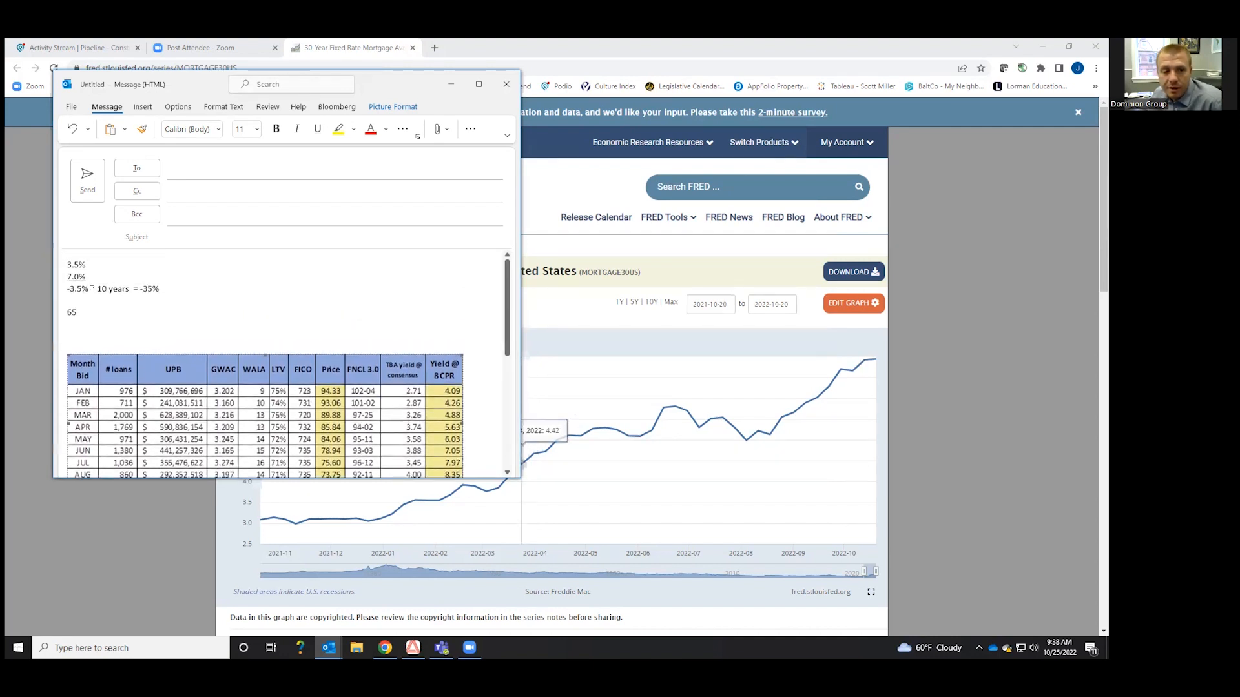
double_click(113, 289)
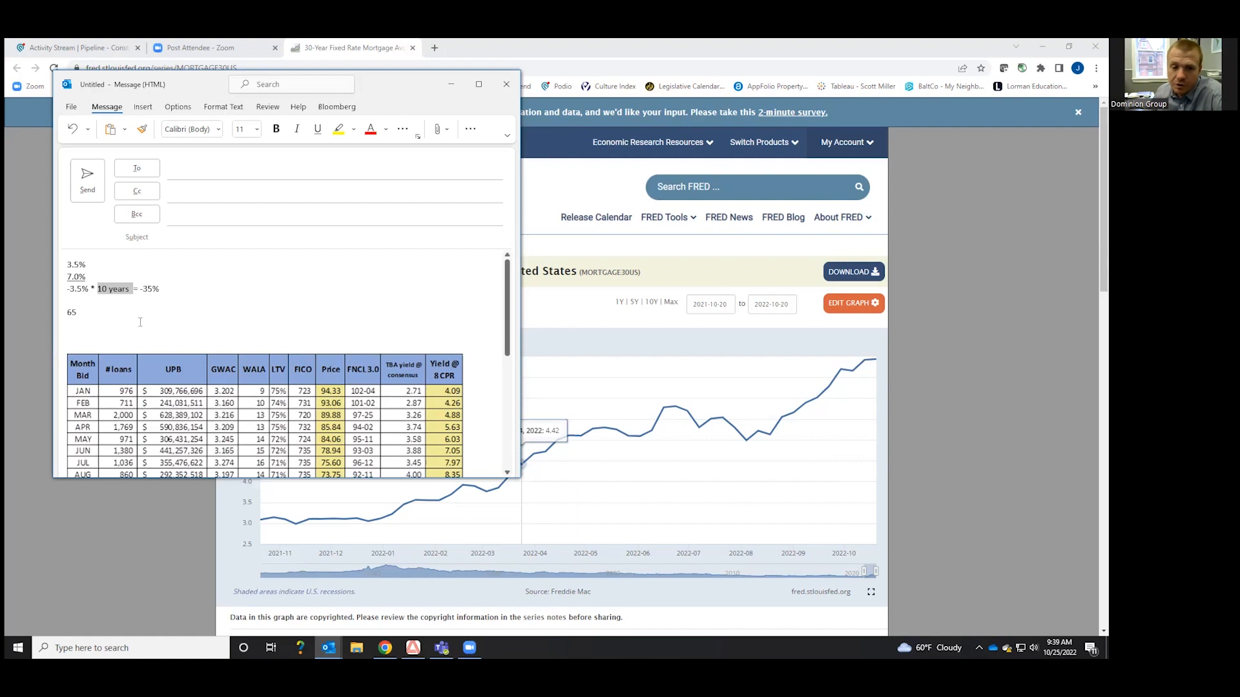
mouse_move(190, 364)
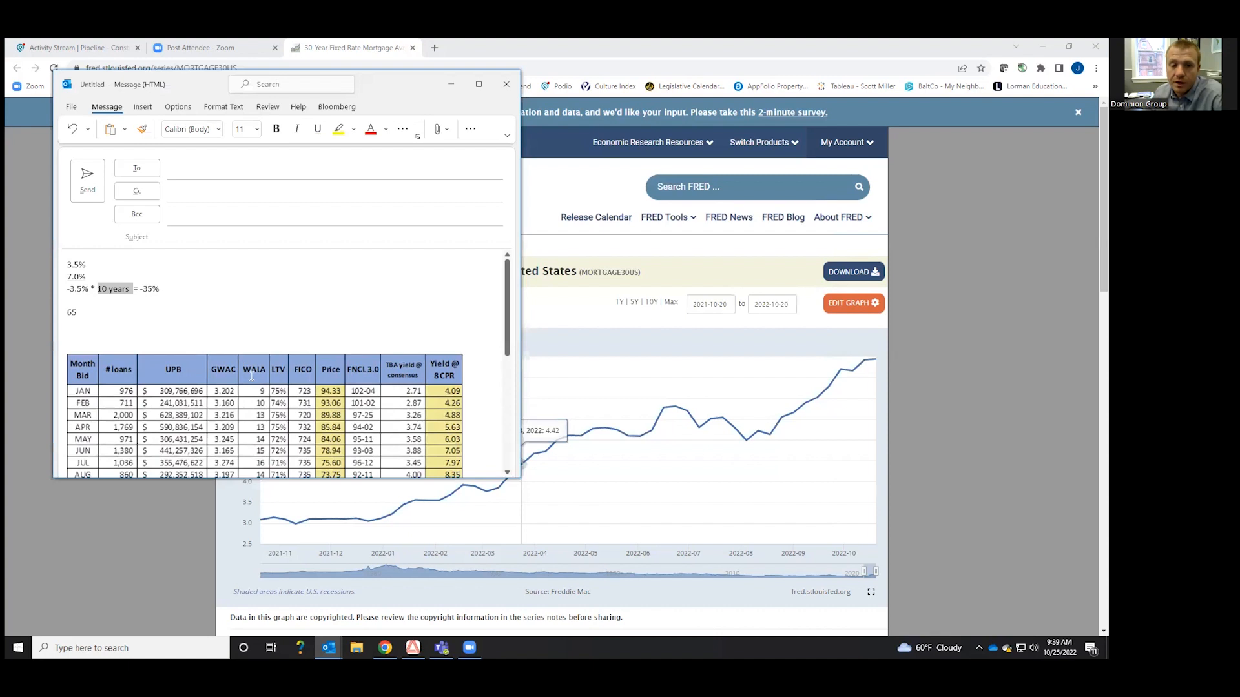
- Scroll the draft while editing the rate to 3.2% and the spread to -3.8%
scroll("down", 3)
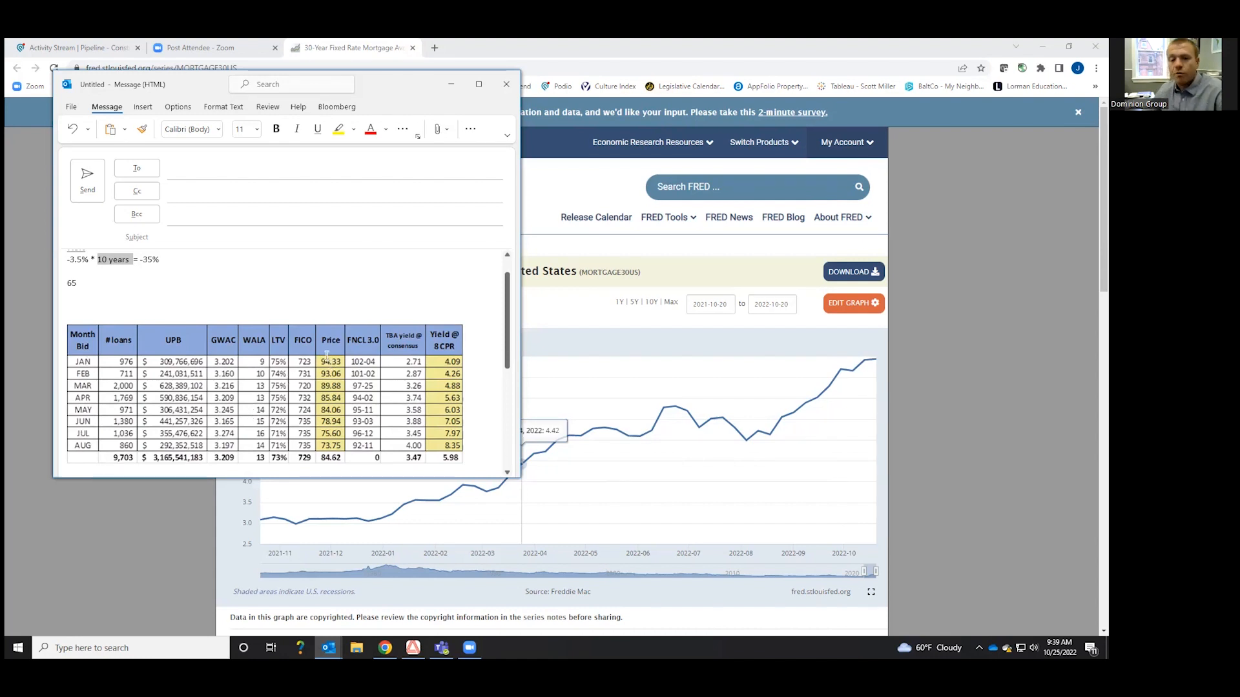
mouse_move(201, 344)
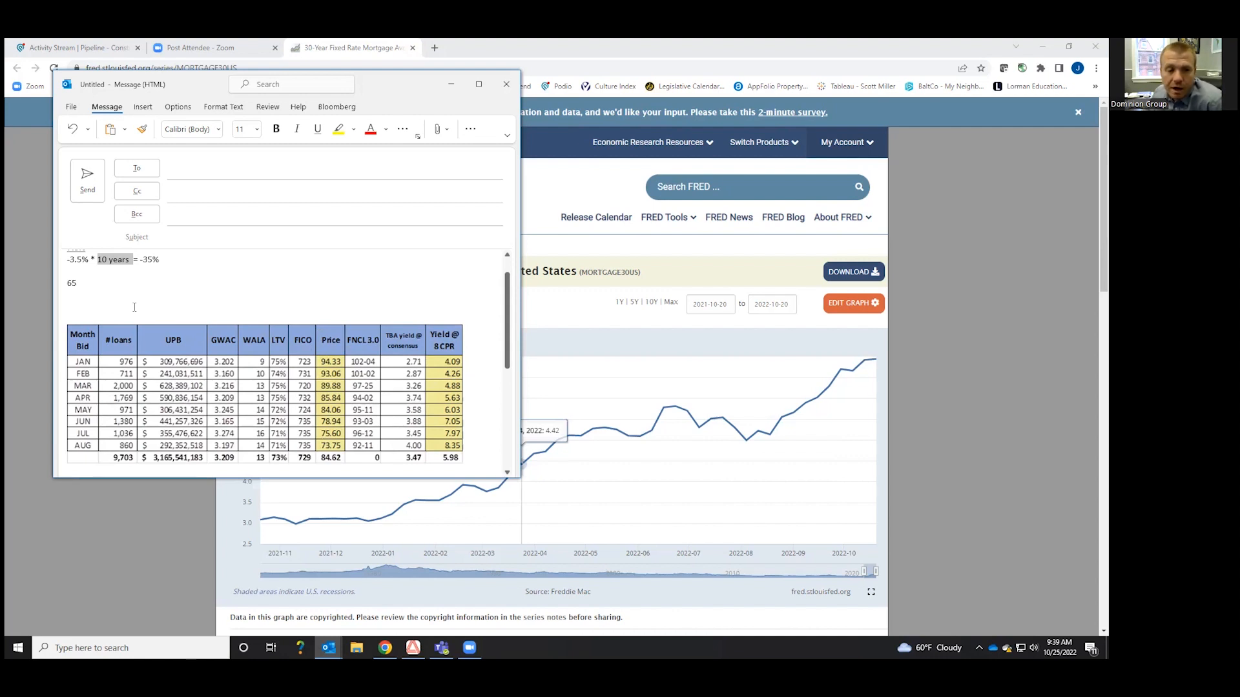
scroll("up", 3)
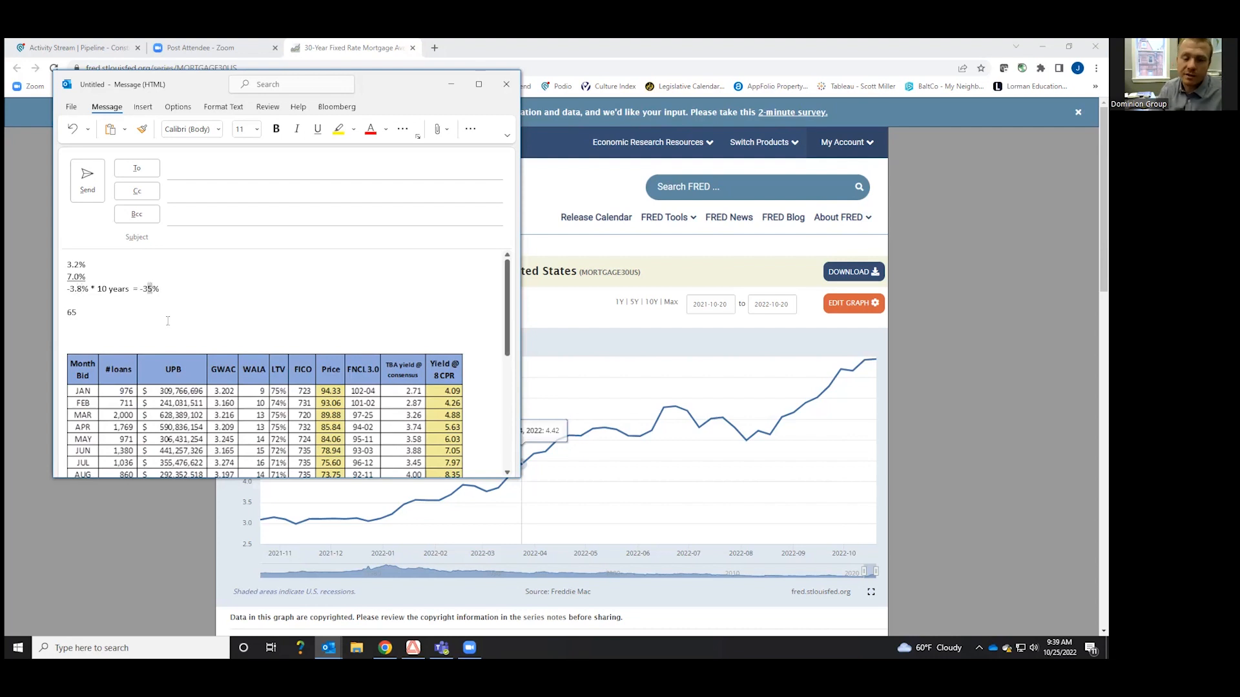
- Change the price figure from 65 to 62 and select it
type("62")
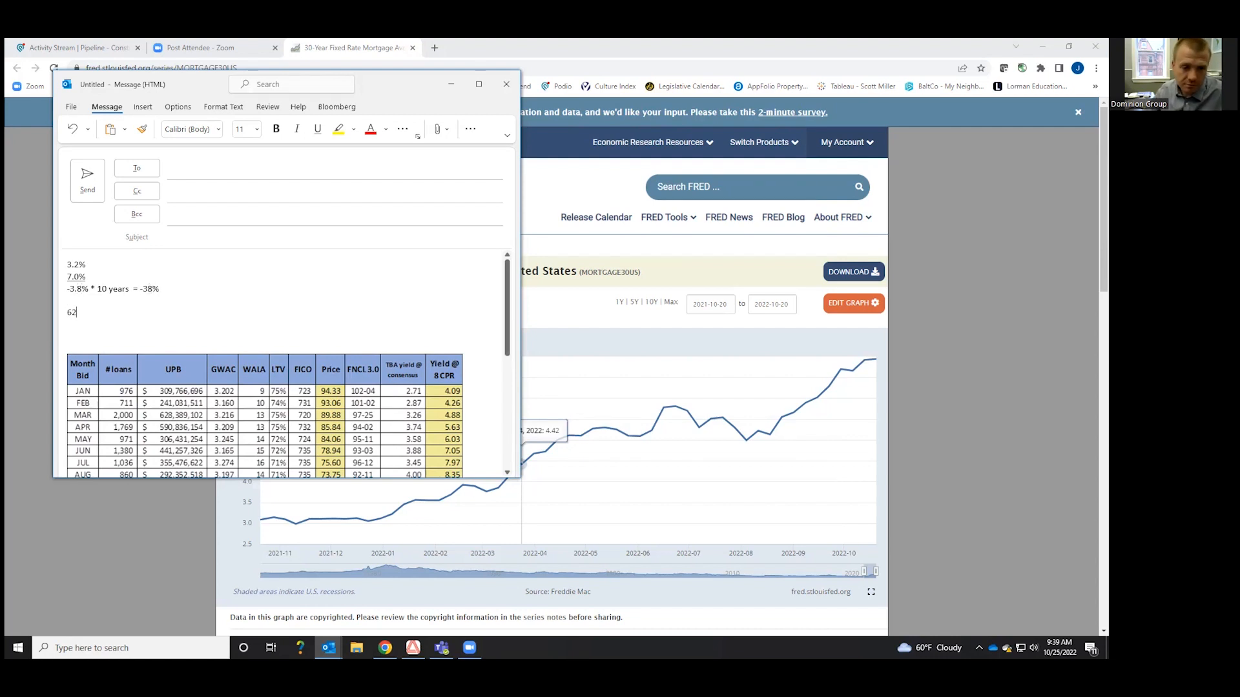
mouse_move(535, 452)
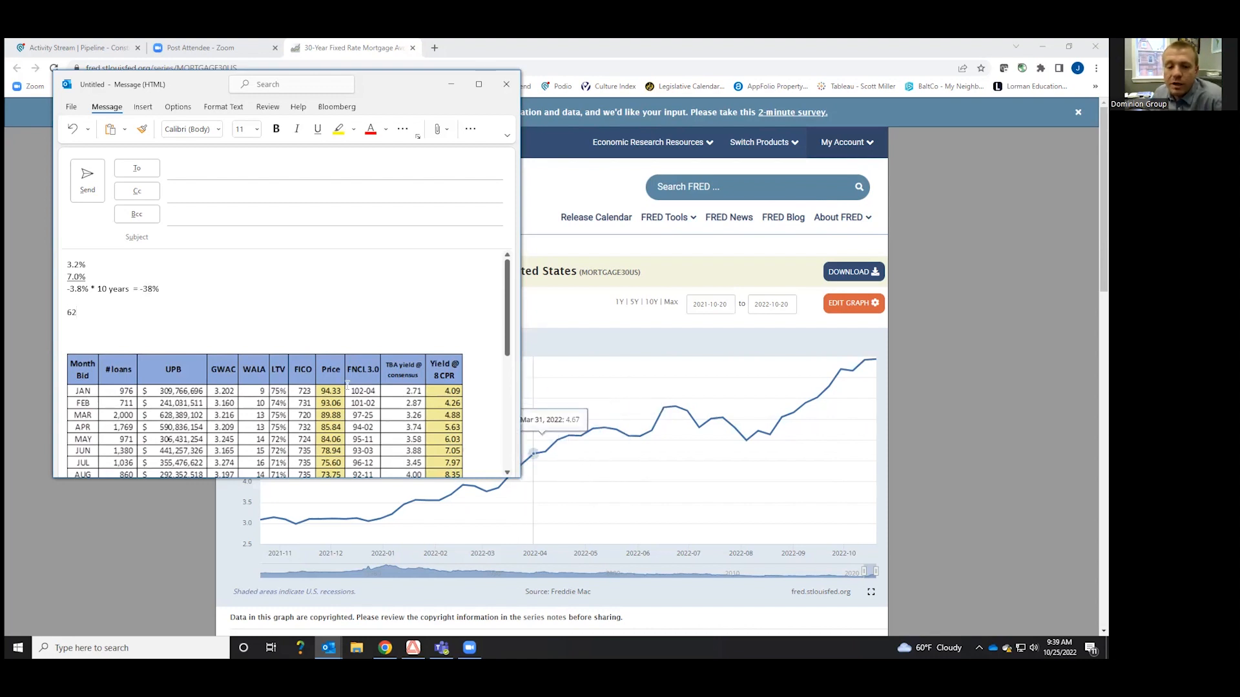
scroll("down", 3)
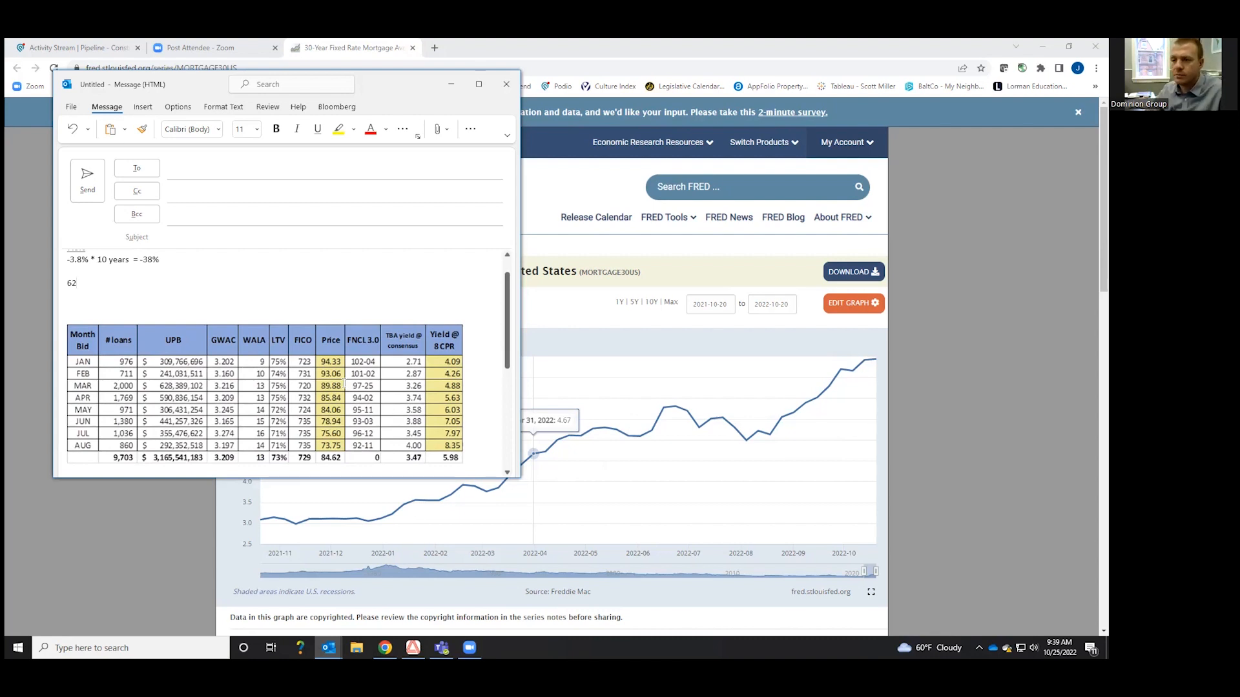
left_click(74, 283)
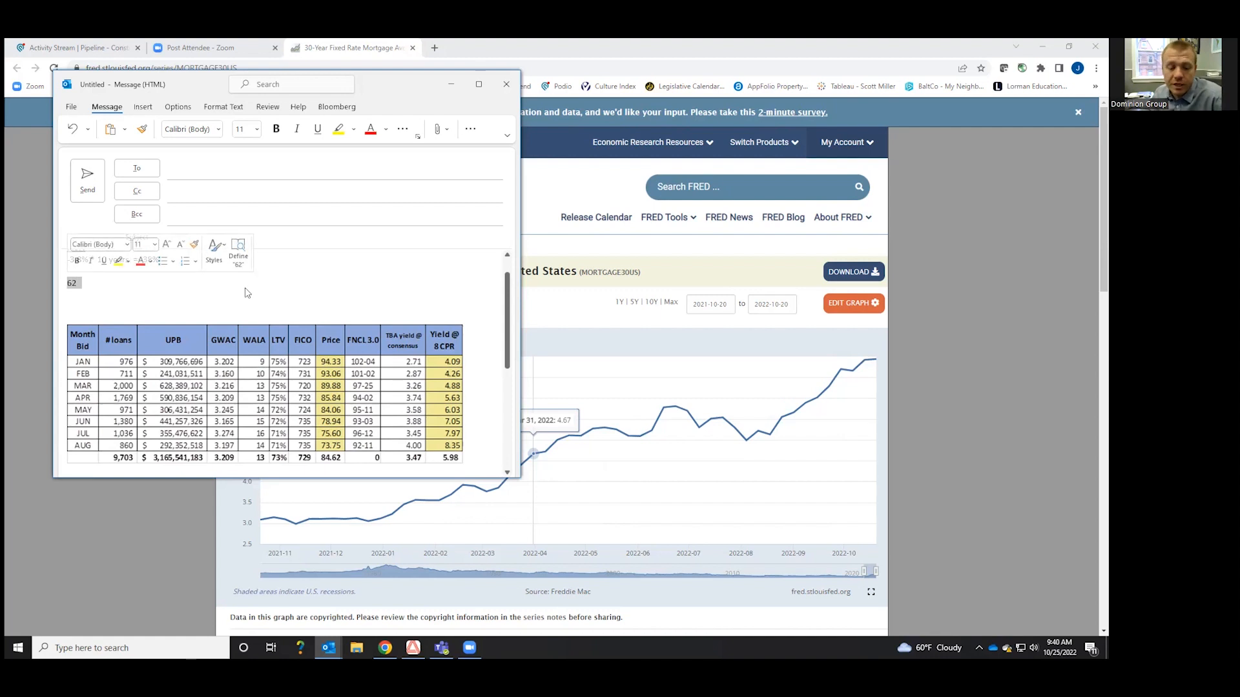
mouse_move(193, 291)
type("-3.8% * 10 years = -38%")
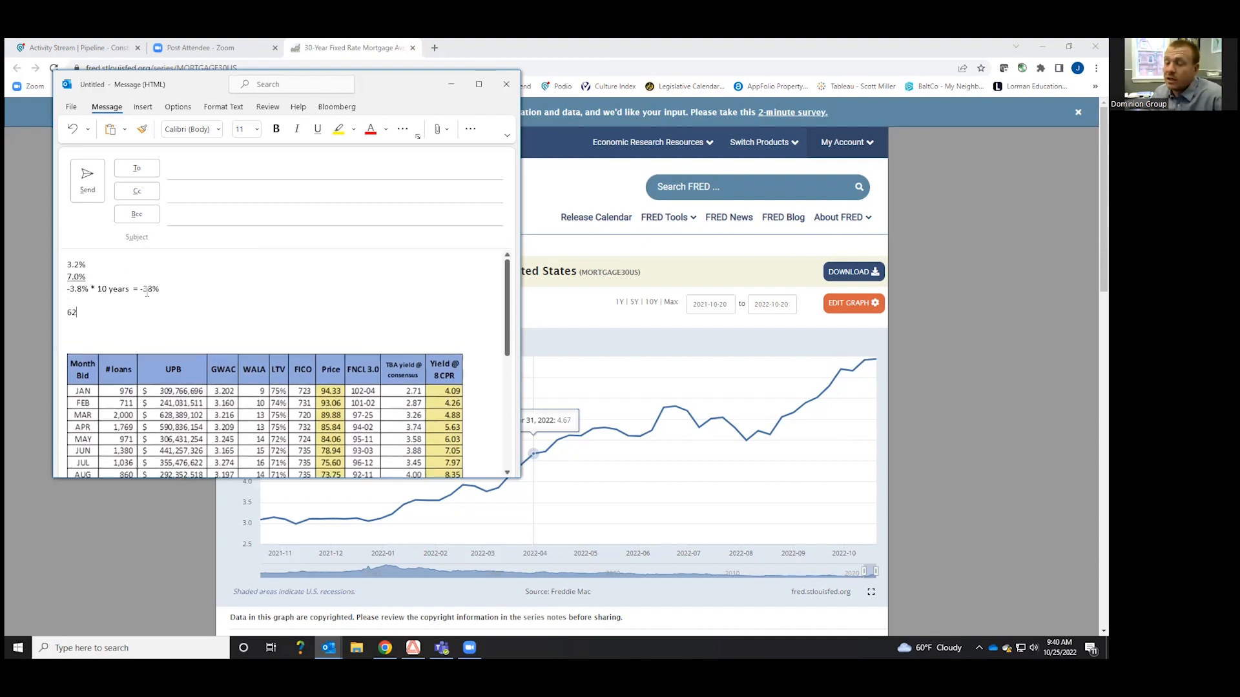
- Switch to the FRED 30-year mortgage rate chart showing the 10Y range
scroll("down", 3)
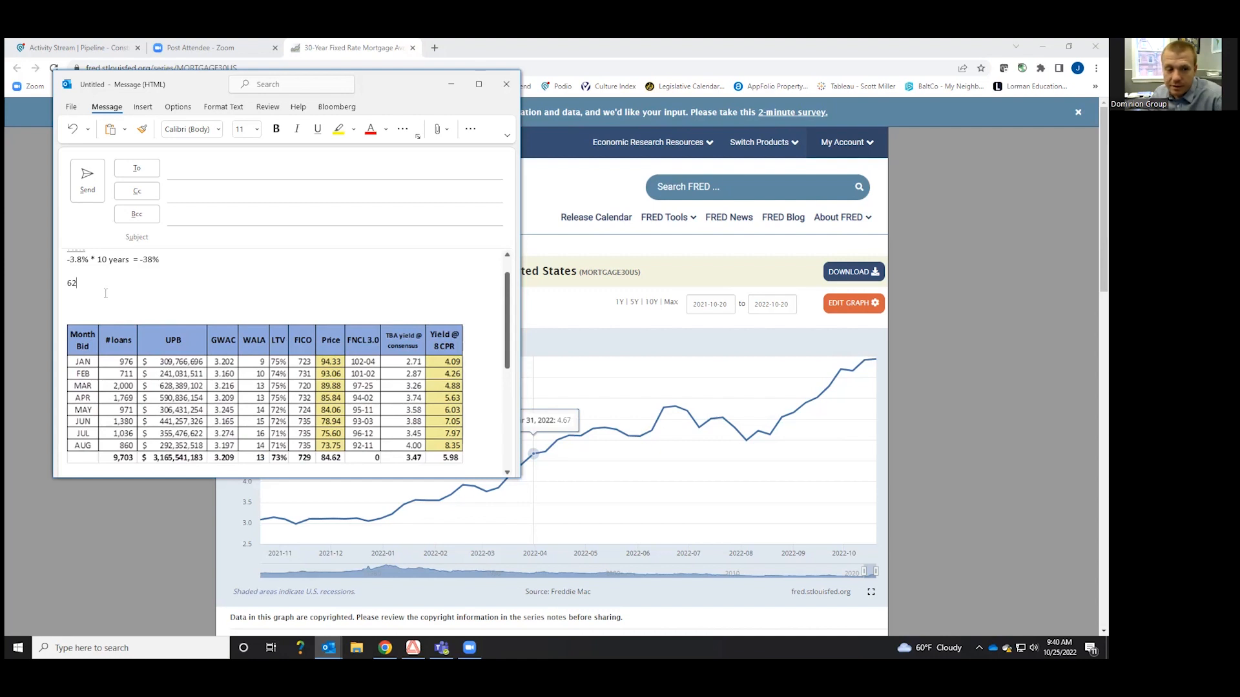
mouse_move(134, 458)
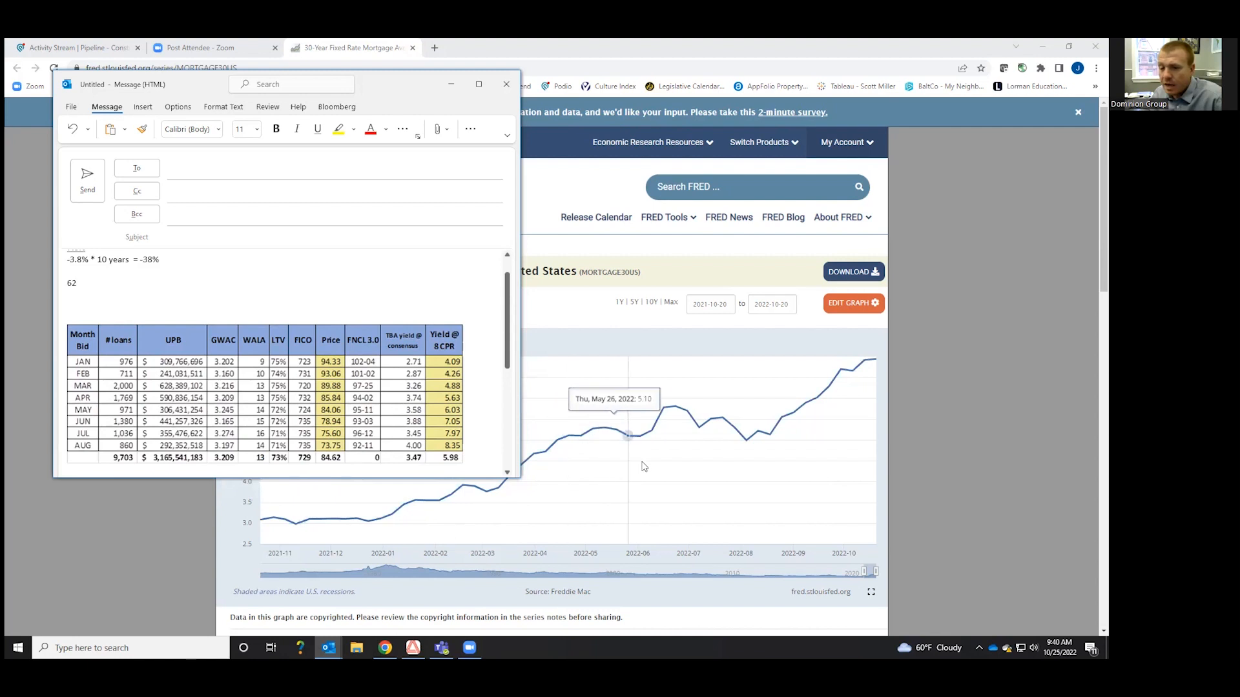
mouse_move(874, 362)
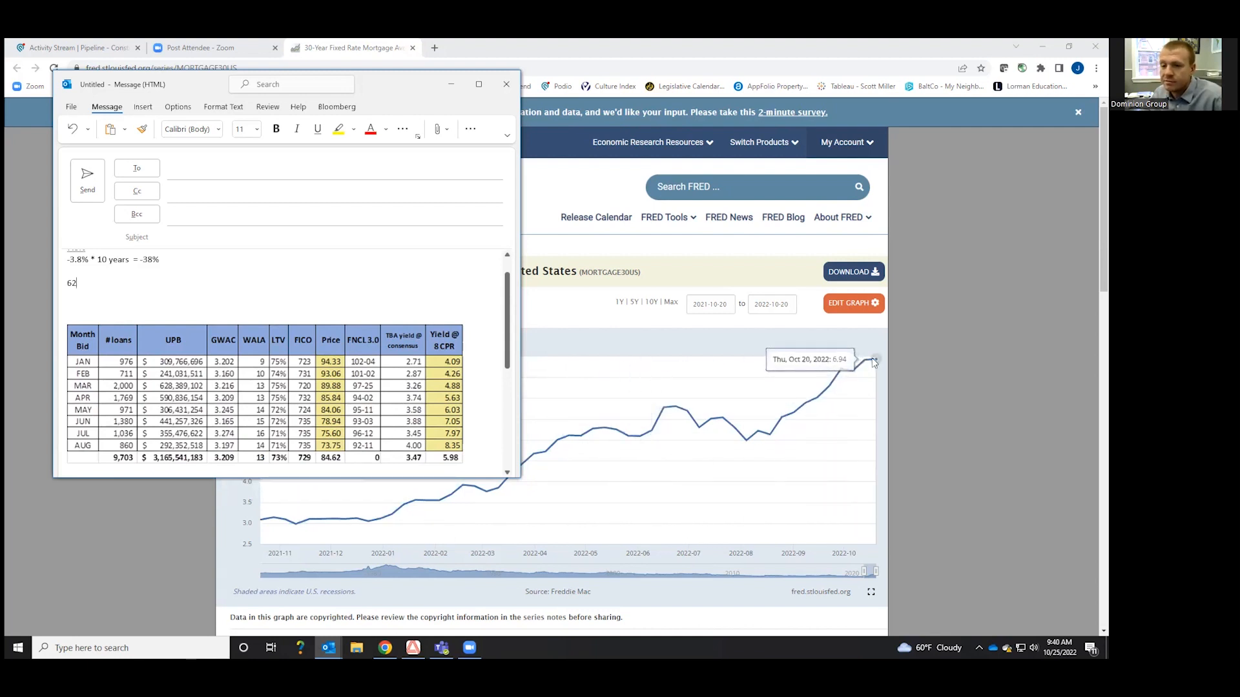
mouse_move(862, 361)
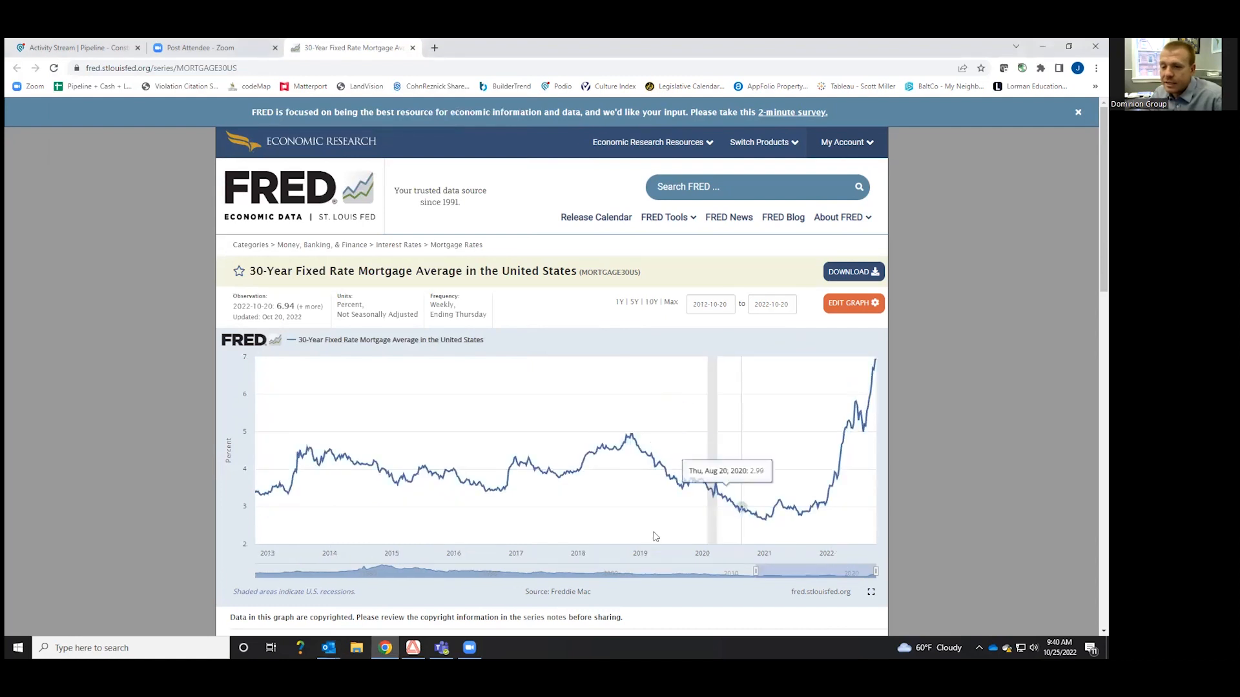
mouse_move(783, 479)
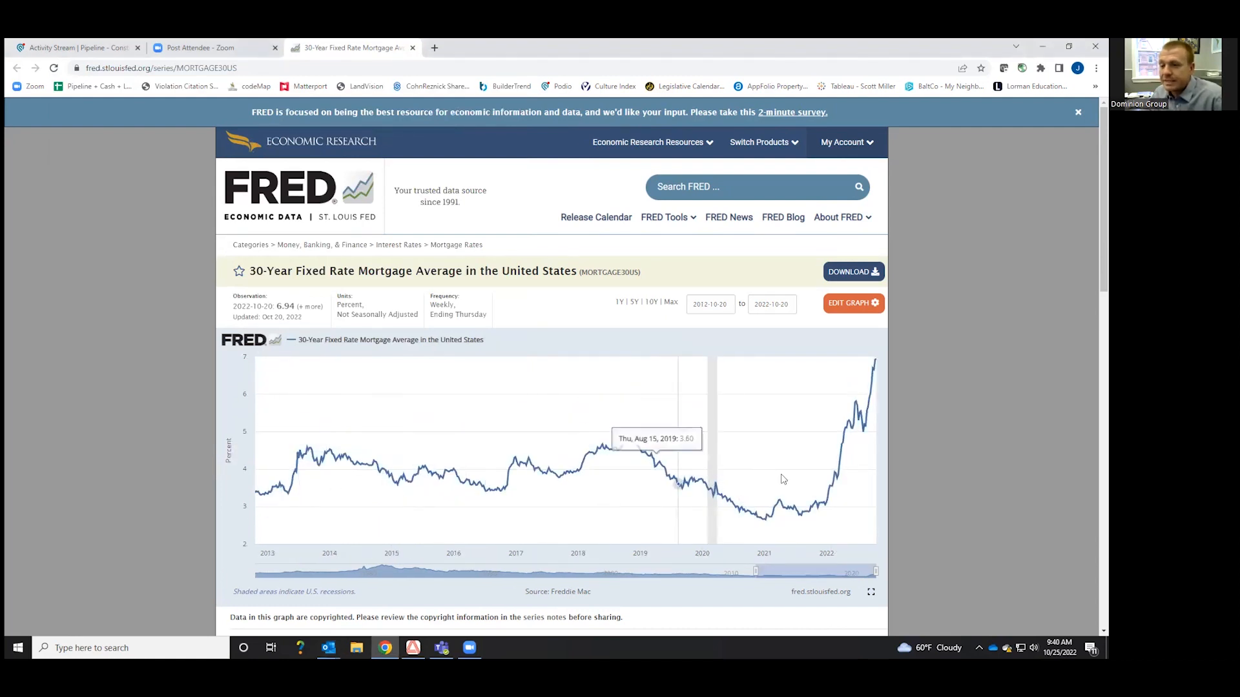
mouse_move(831, 500)
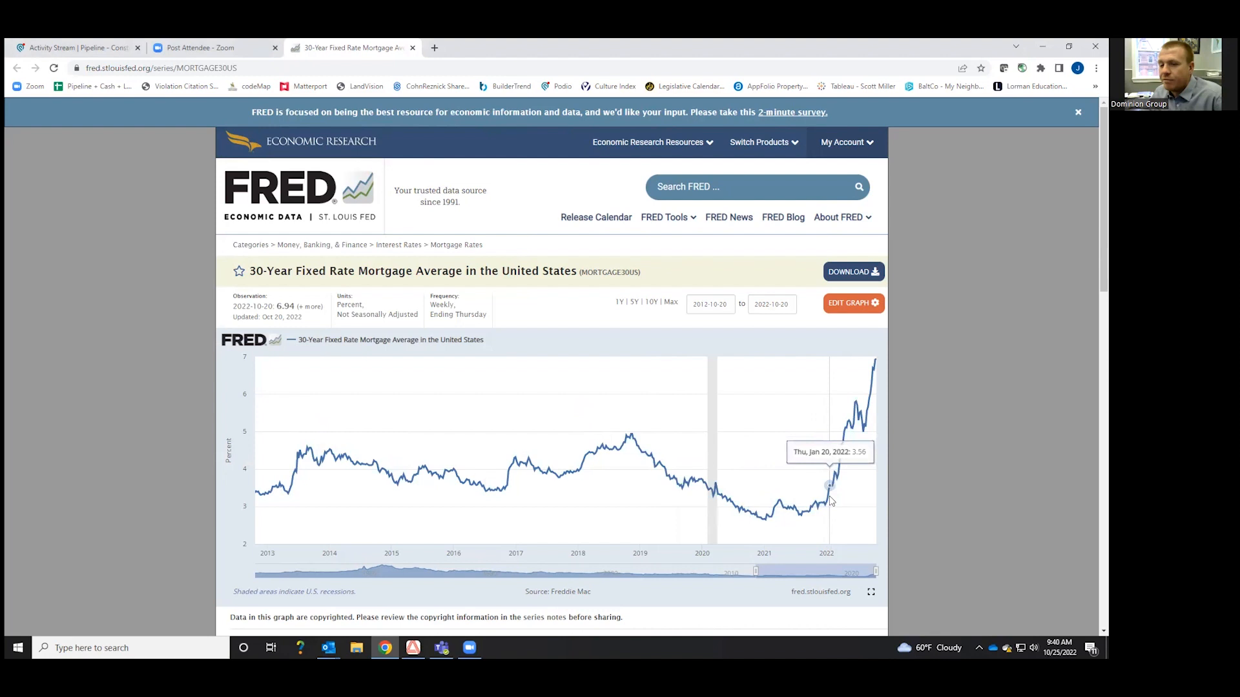
mouse_move(854, 472)
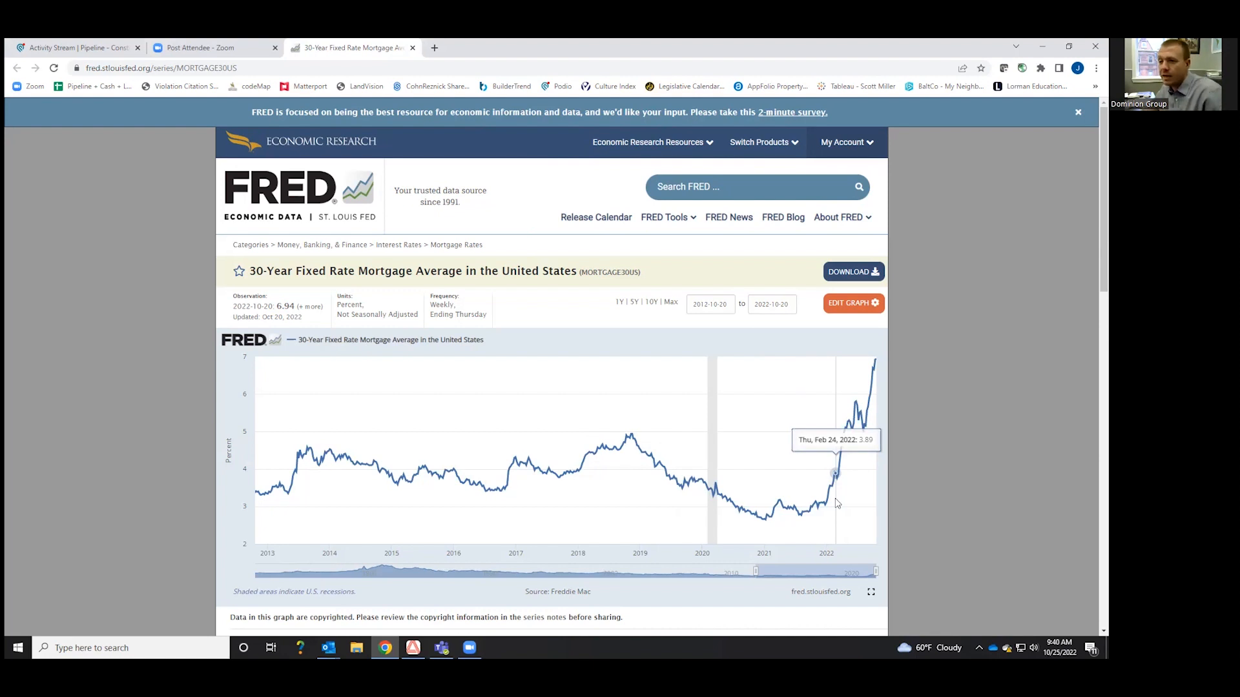
mouse_move(883, 378)
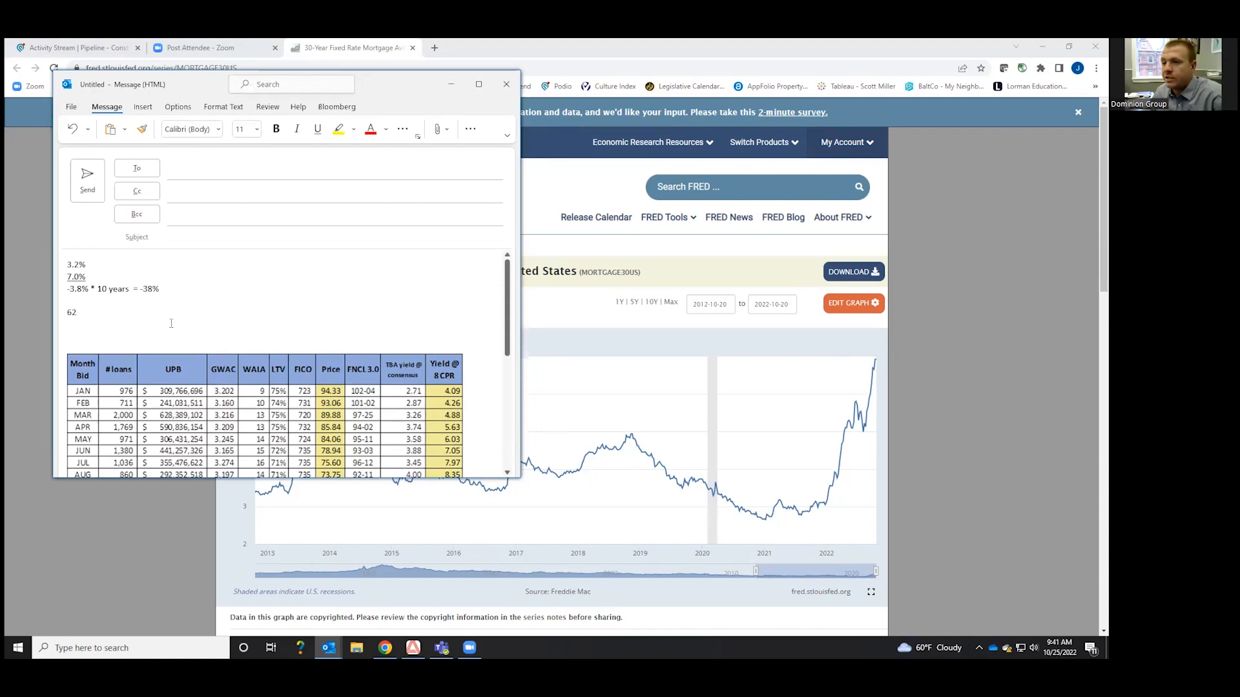
left_click(75, 312)
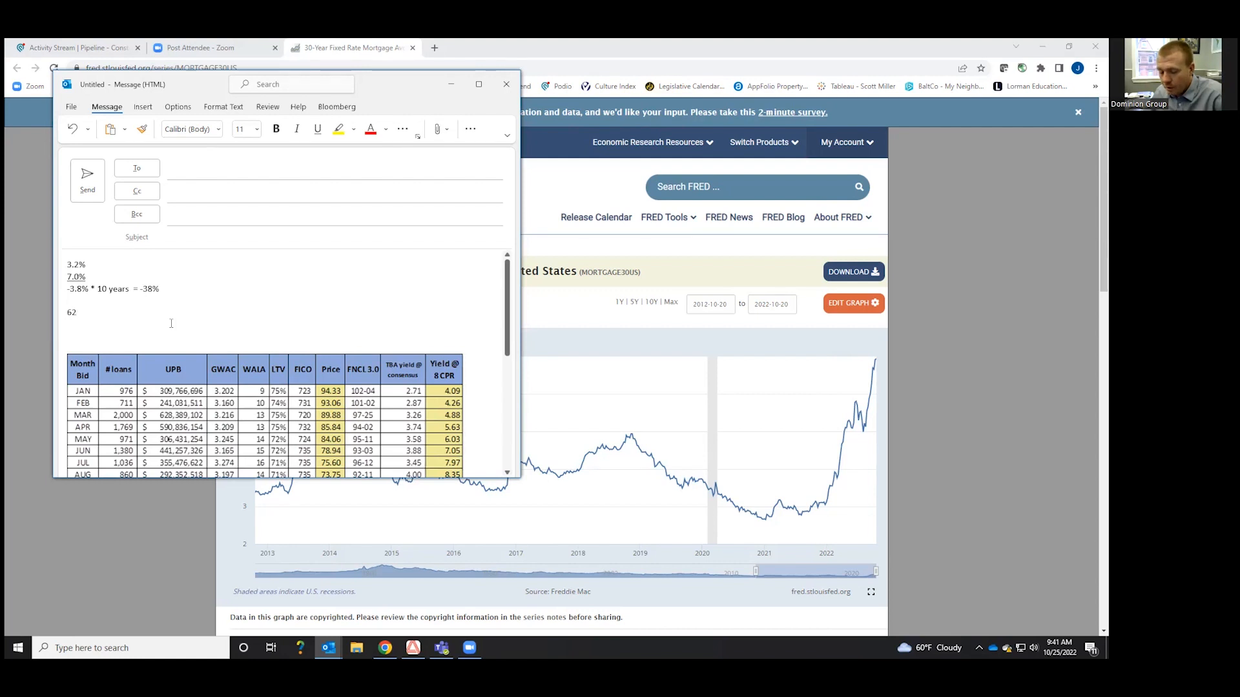
left_click(75, 312)
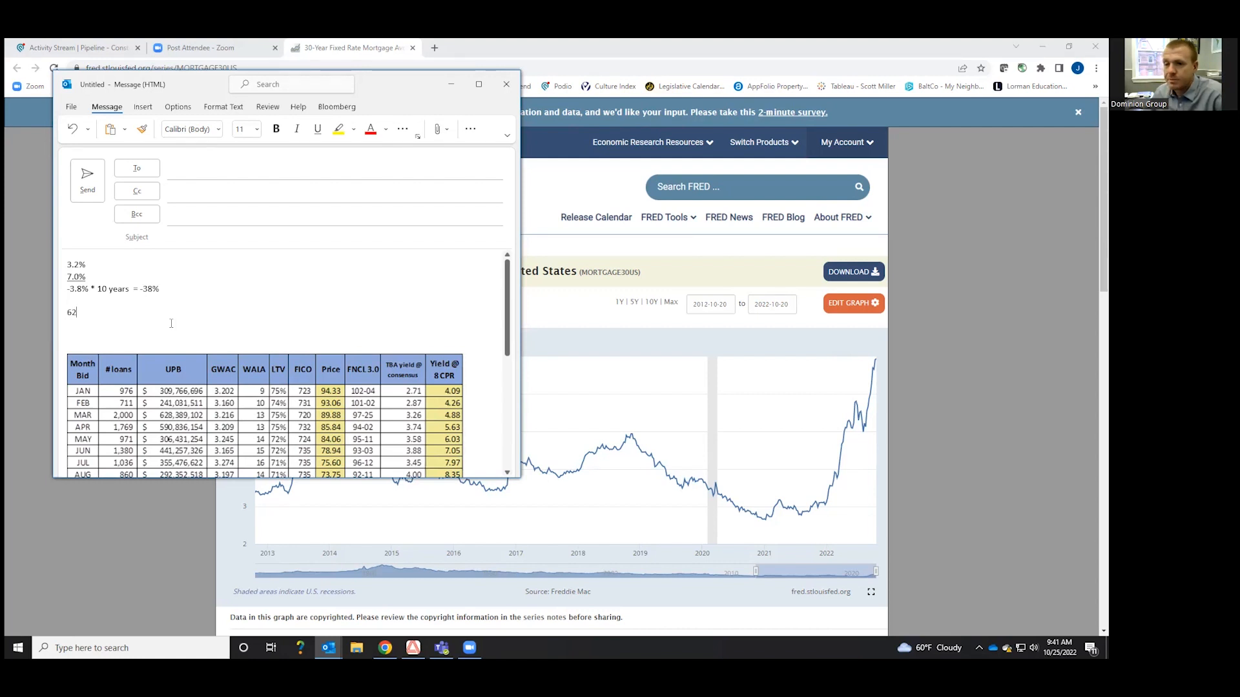